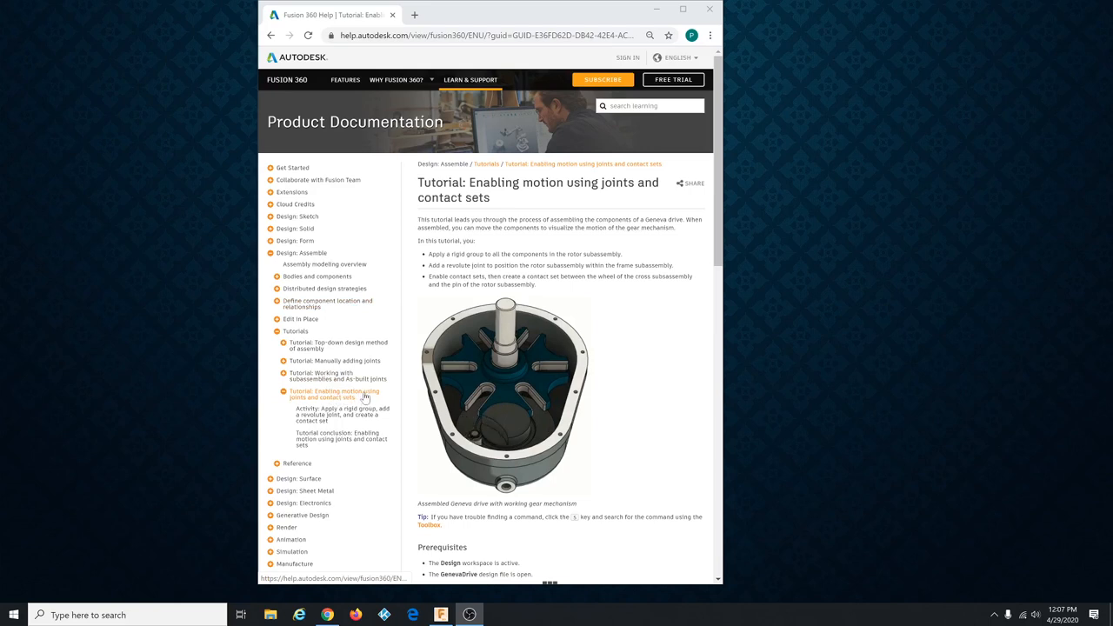
pyautogui.moveTo(560, 373)
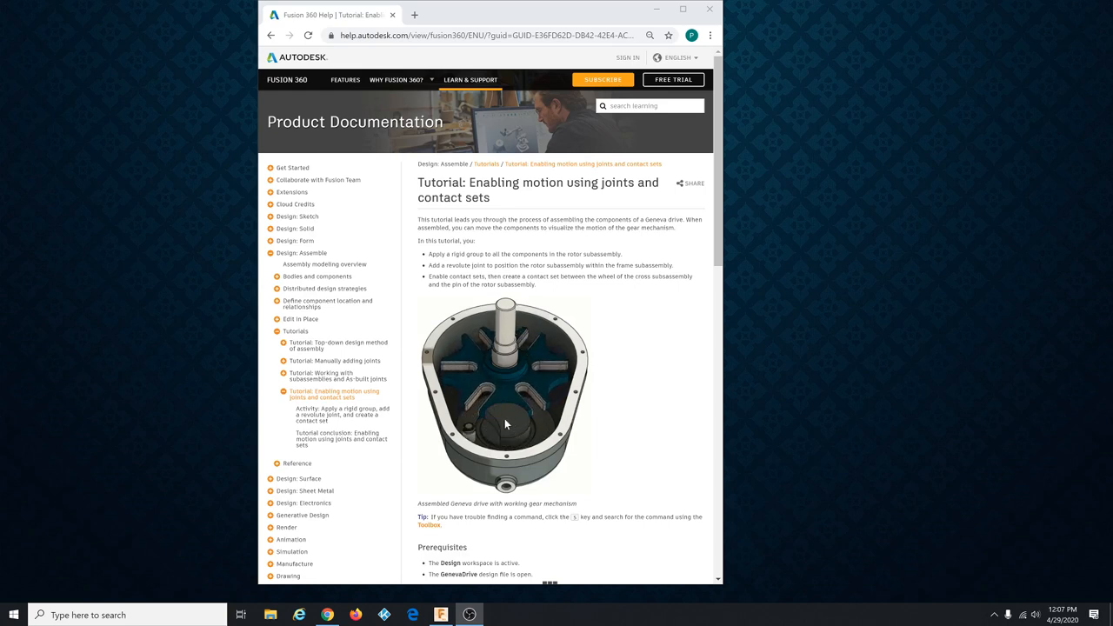
pyautogui.moveTo(511, 428)
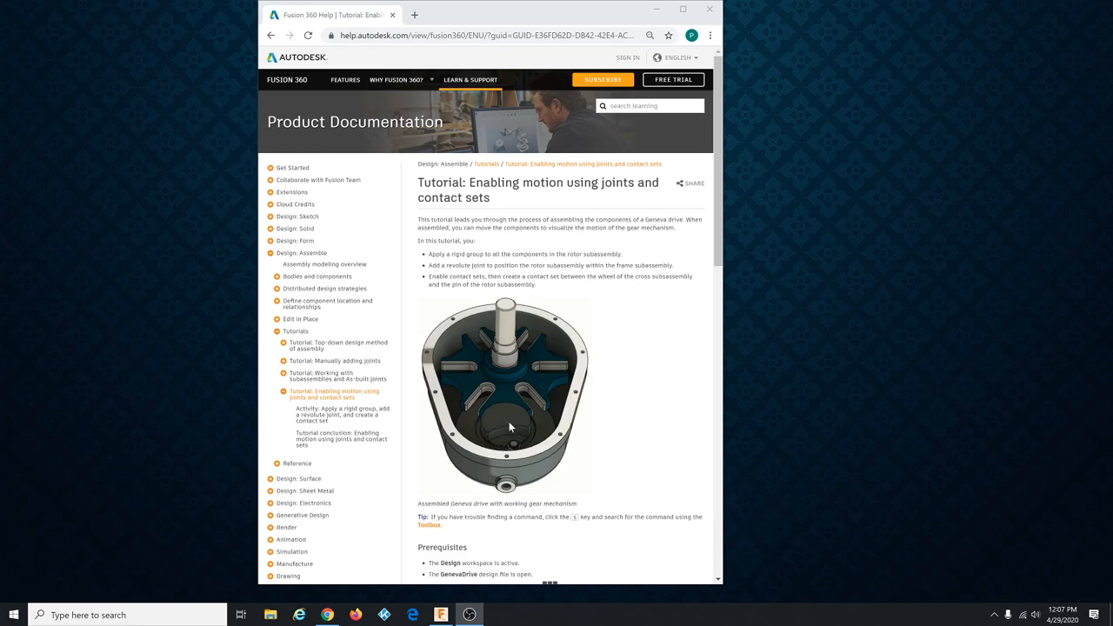
pyautogui.moveTo(549, 415)
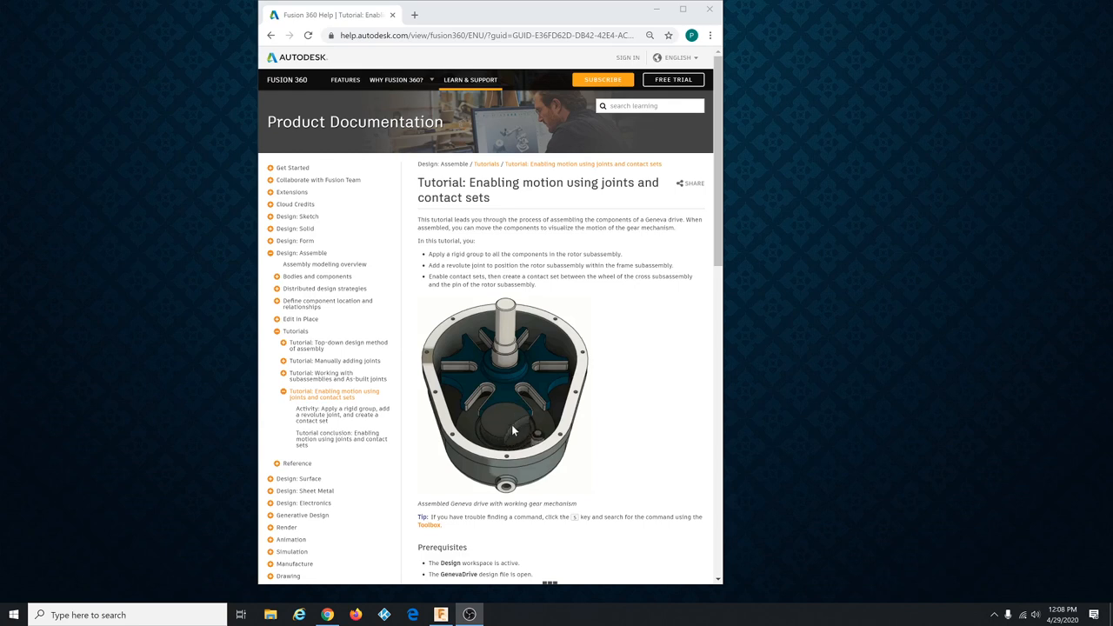
pyautogui.moveTo(511, 435)
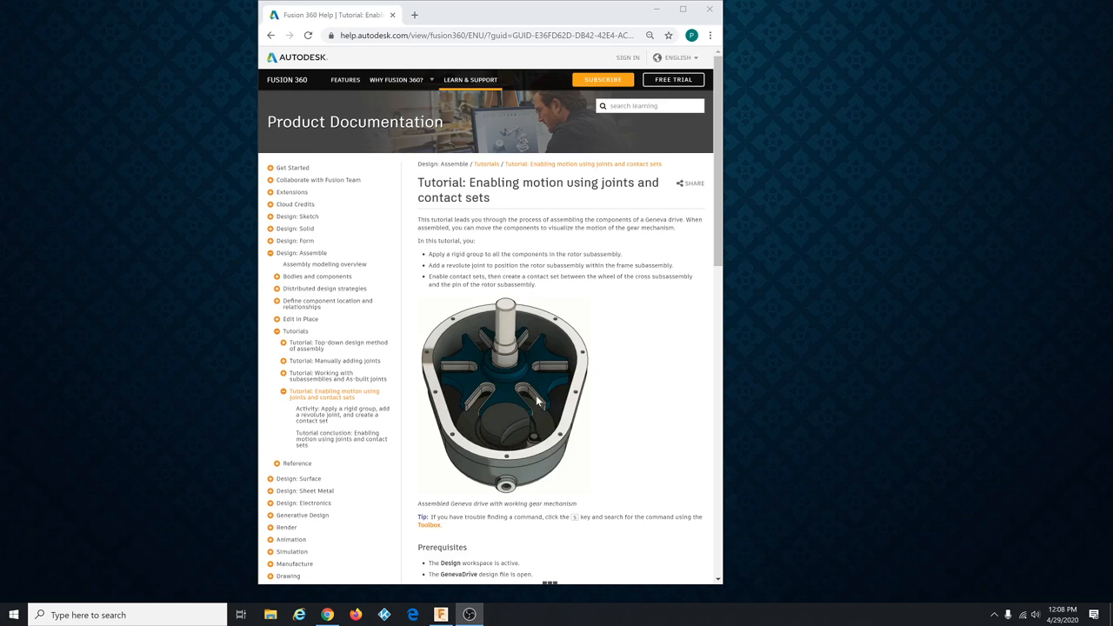
pyautogui.moveTo(525, 414)
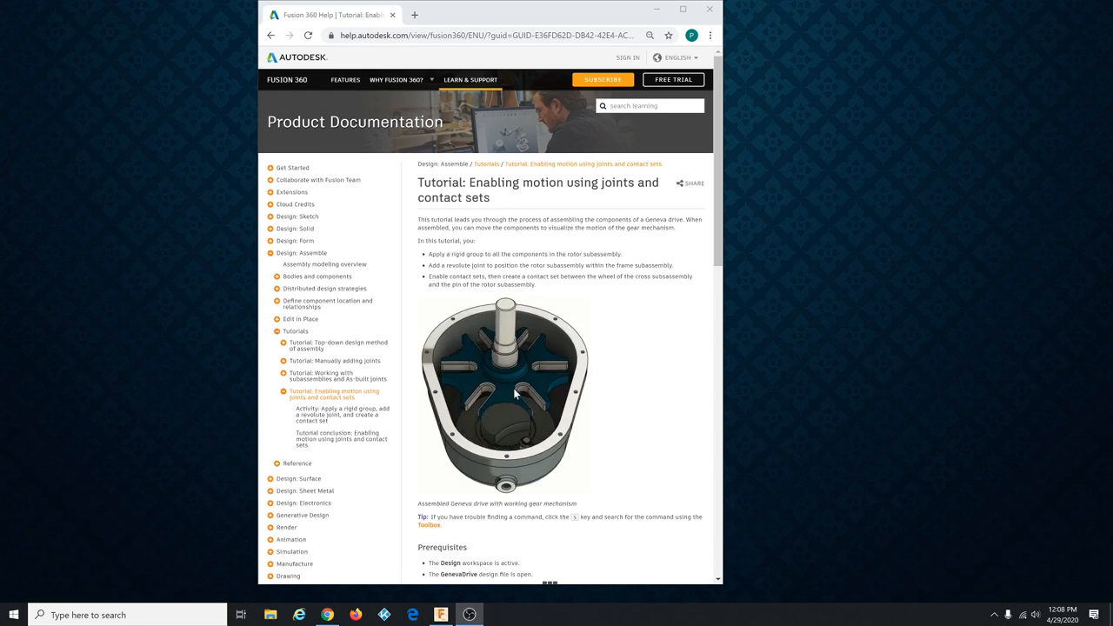
pyautogui.moveTo(519, 397)
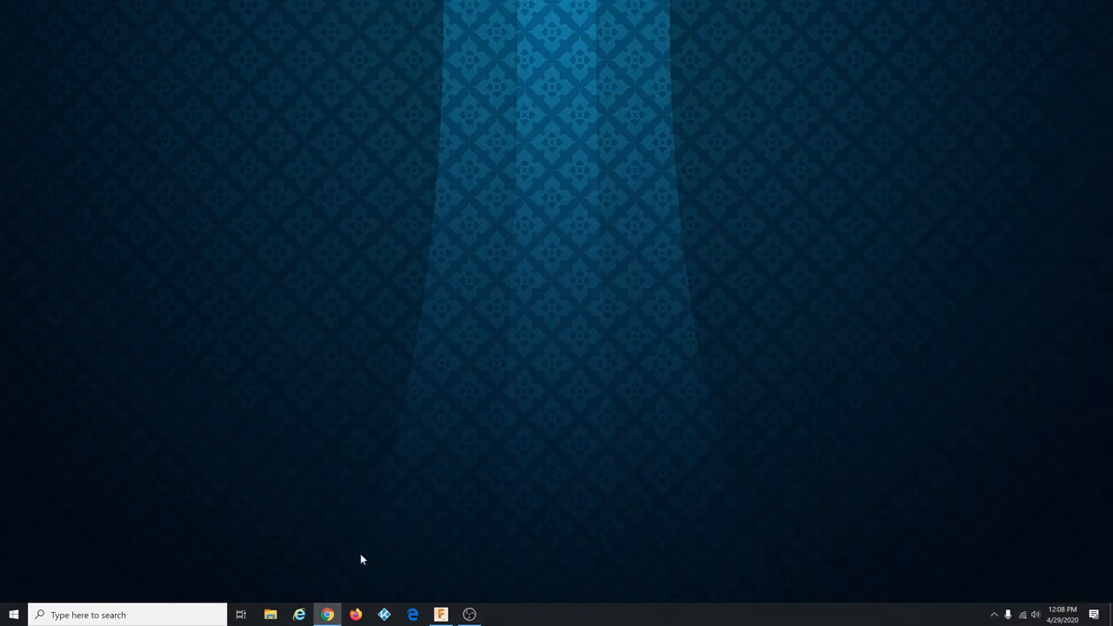
# Bring Fusion 360 forward and open the GenevaDrive design from the Data Panel.
pyautogui.click(442, 615)
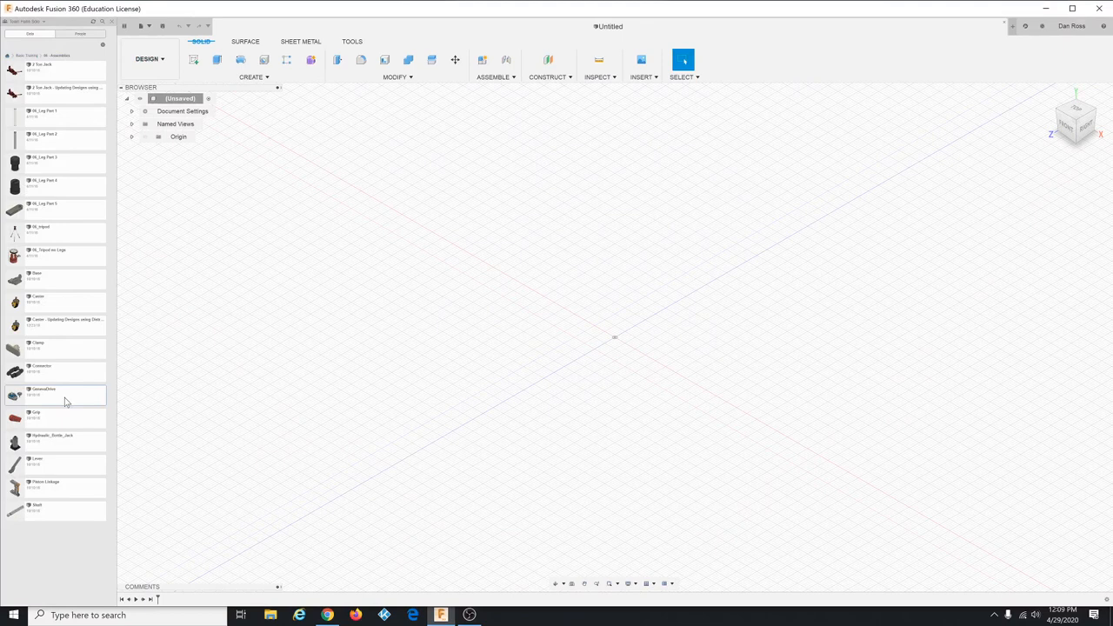
pyautogui.doubleClick(43, 392)
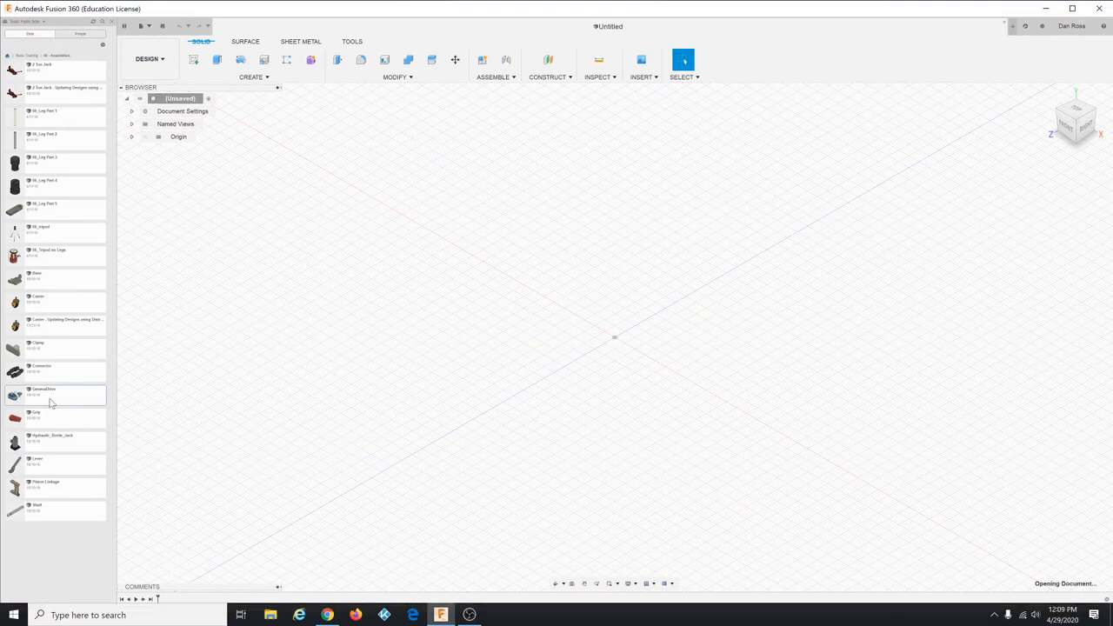
pyautogui.doubleClick(44, 395)
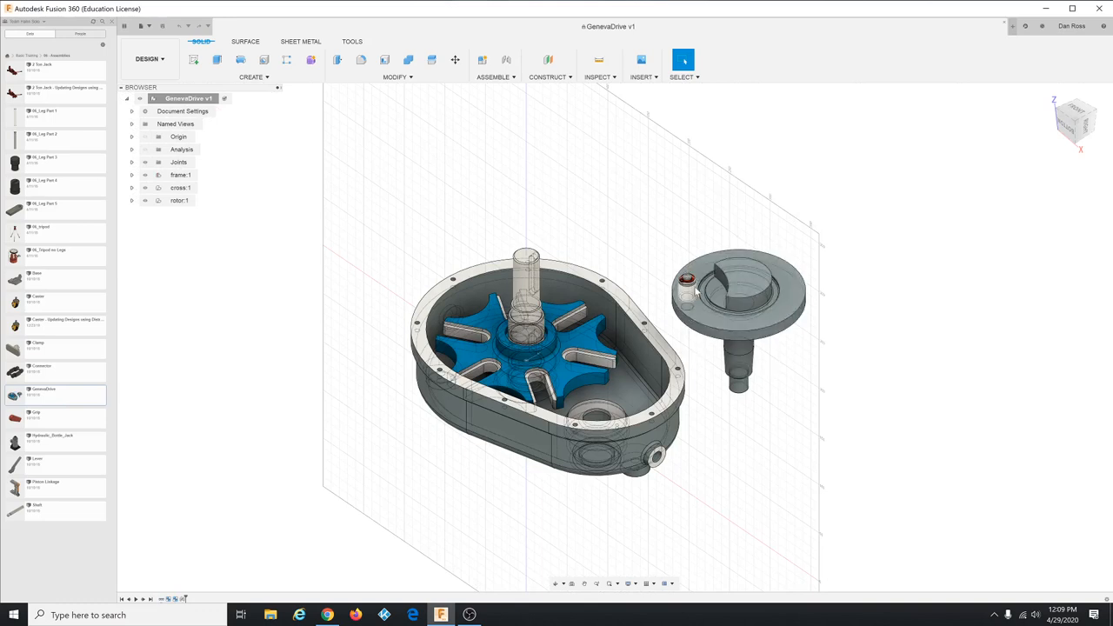
# Highlight the whole assembly, then the star wheel and rotor components in the Browser.
pyautogui.click(181, 174)
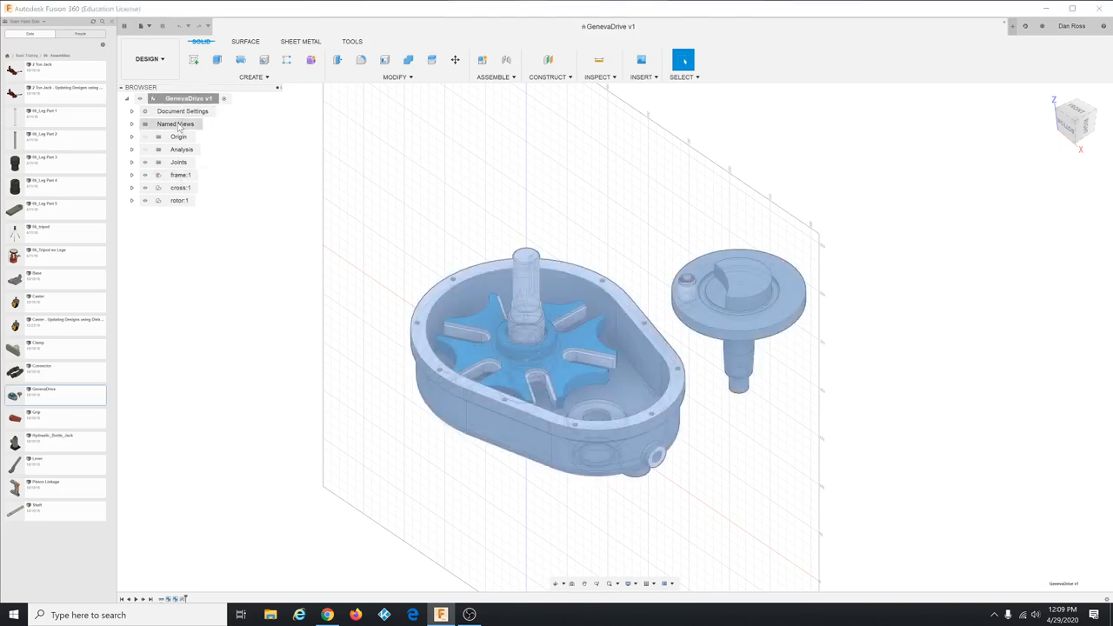
pyautogui.click(180, 174)
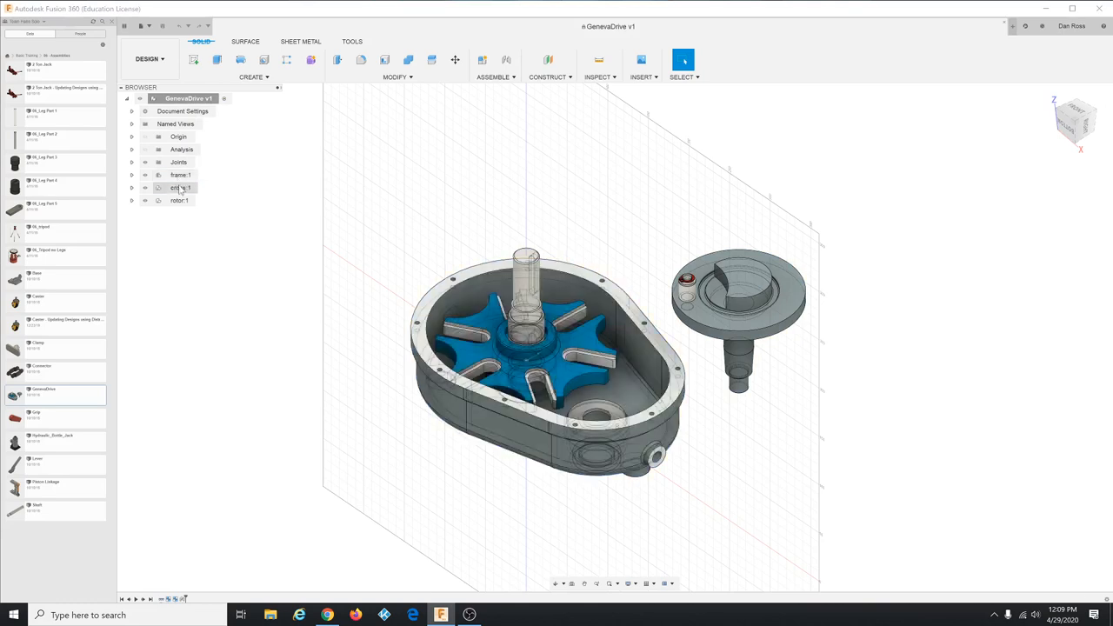
pyautogui.click(181, 188)
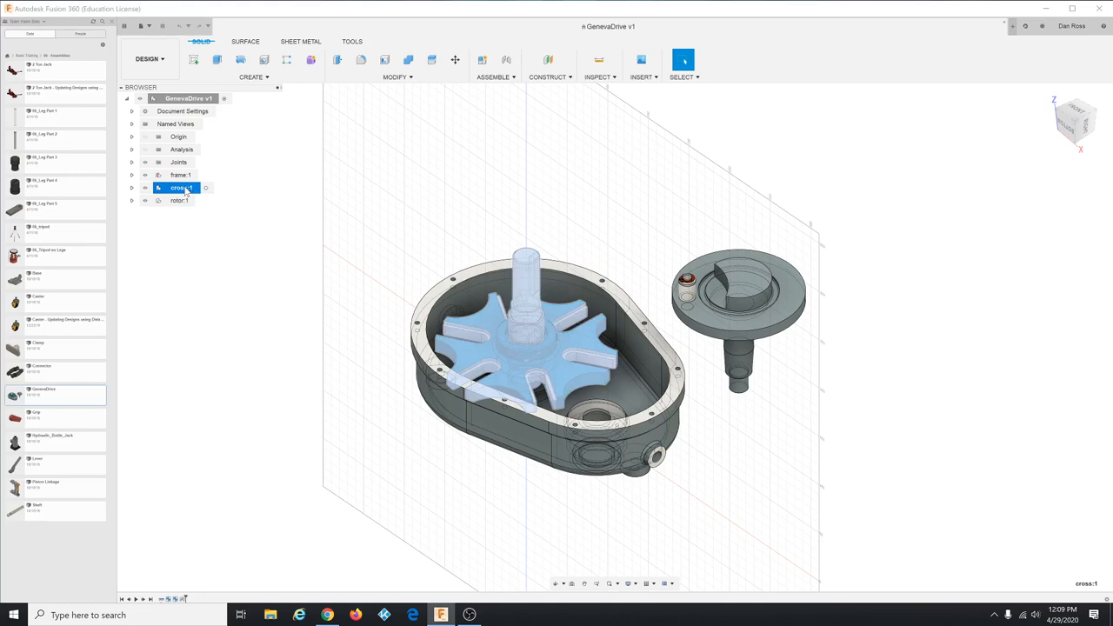
pyautogui.click(181, 200)
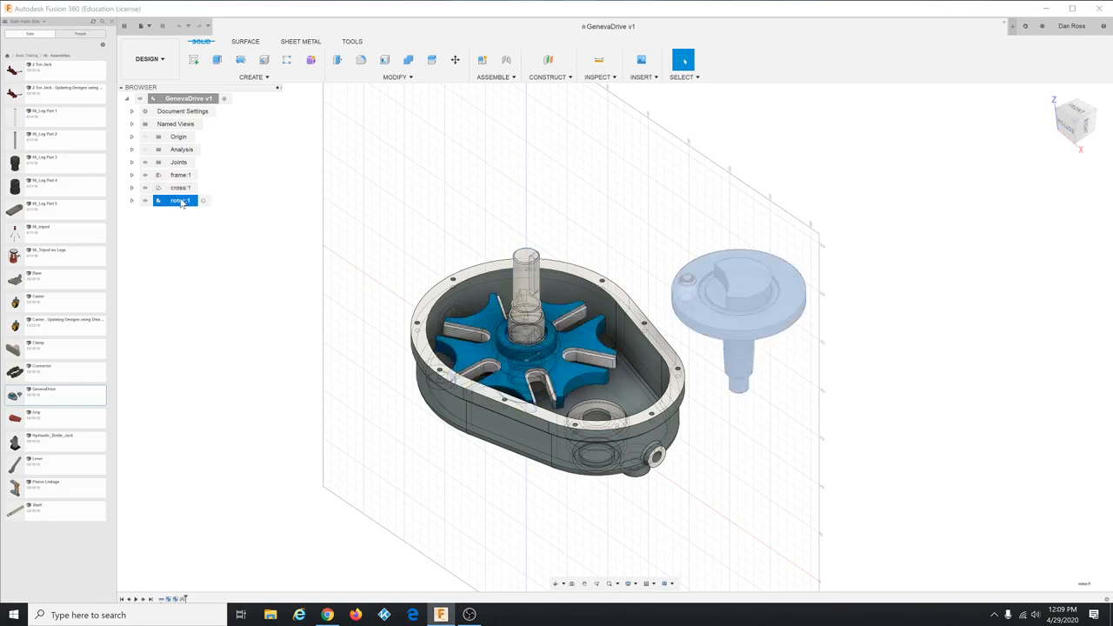
# Expand rotor 1 and highlight its body, bearing and fastener parts, then deselect.
pyautogui.click(132, 202)
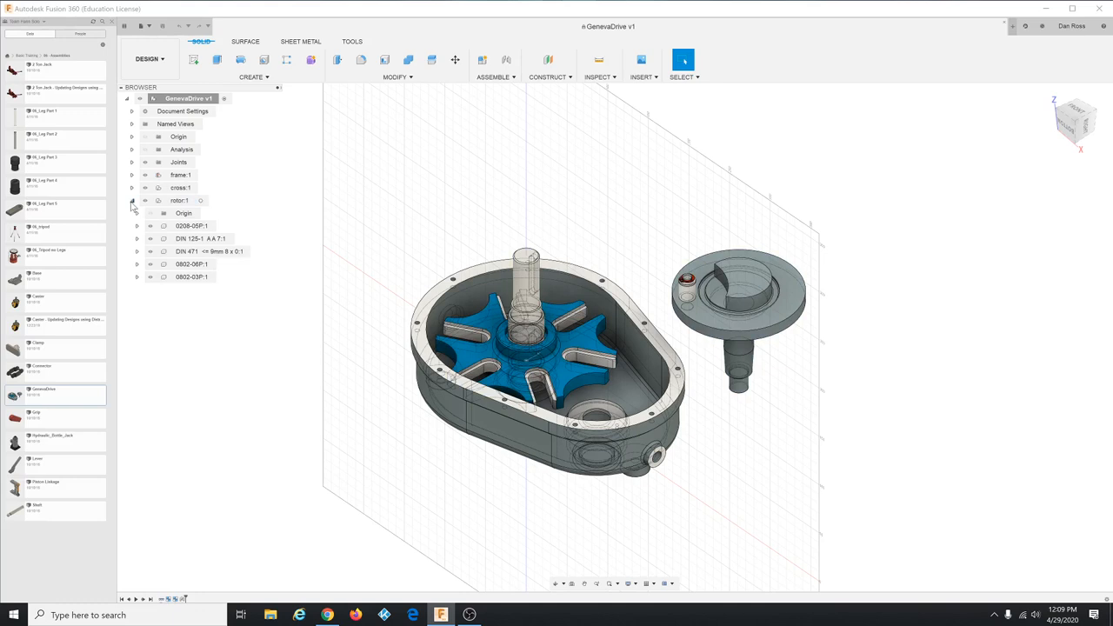
pyautogui.click(200, 251)
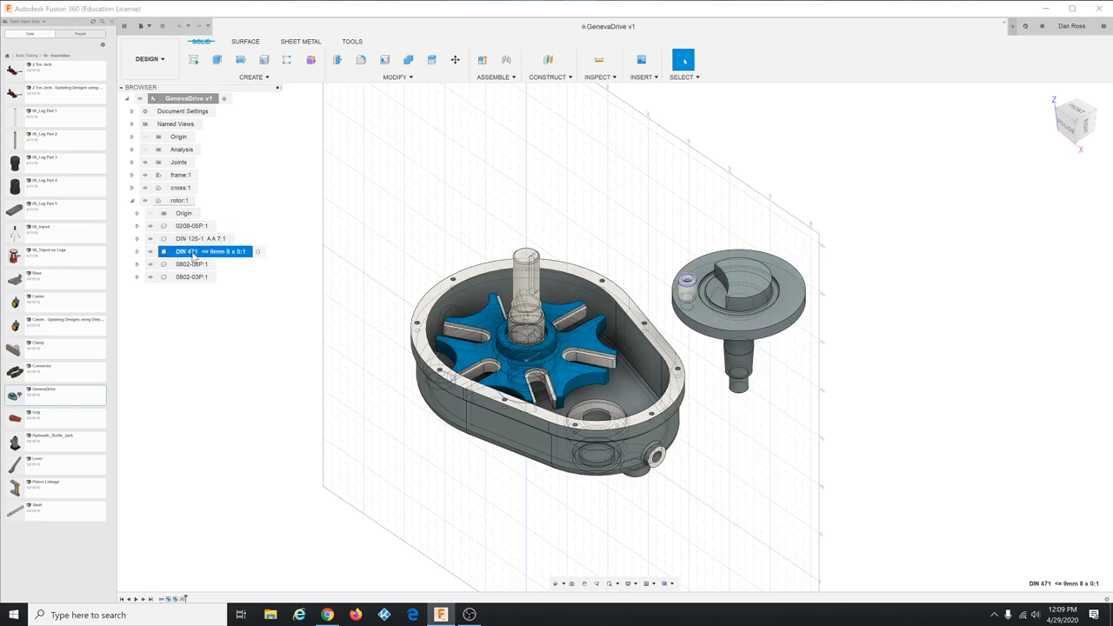
pyautogui.click(191, 226)
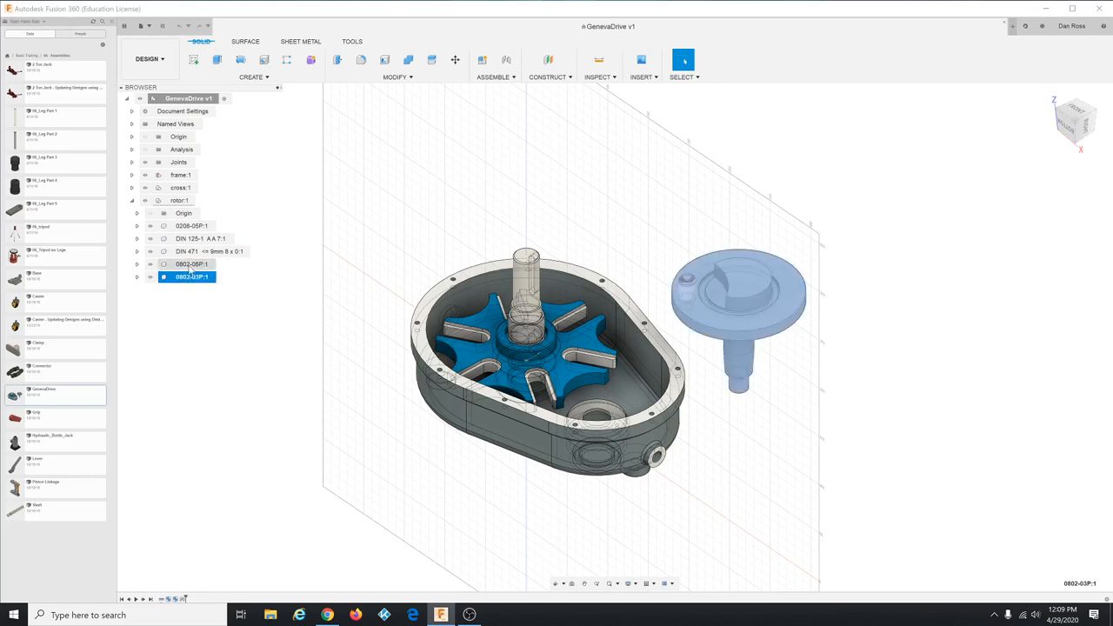
pyautogui.click(191, 265)
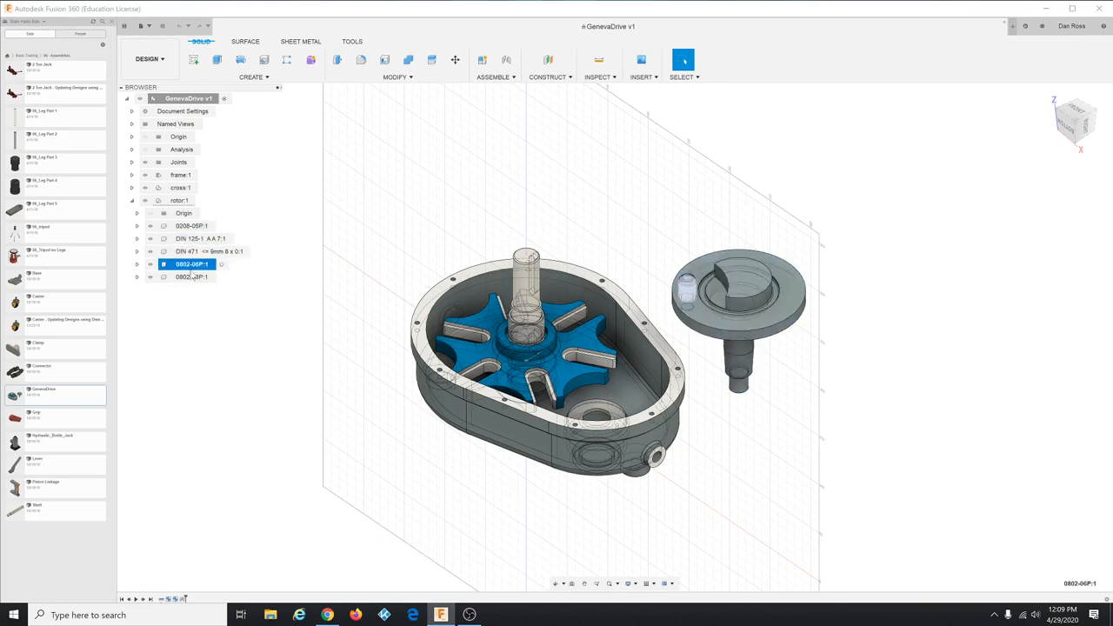
pyautogui.click(191, 277)
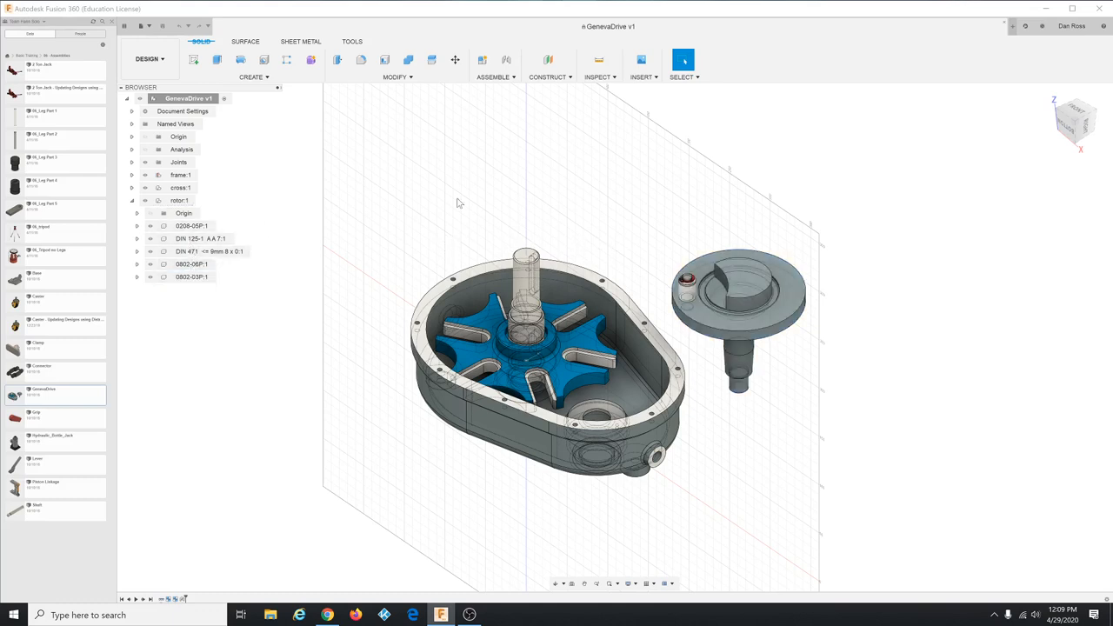
pyautogui.moveTo(494, 77)
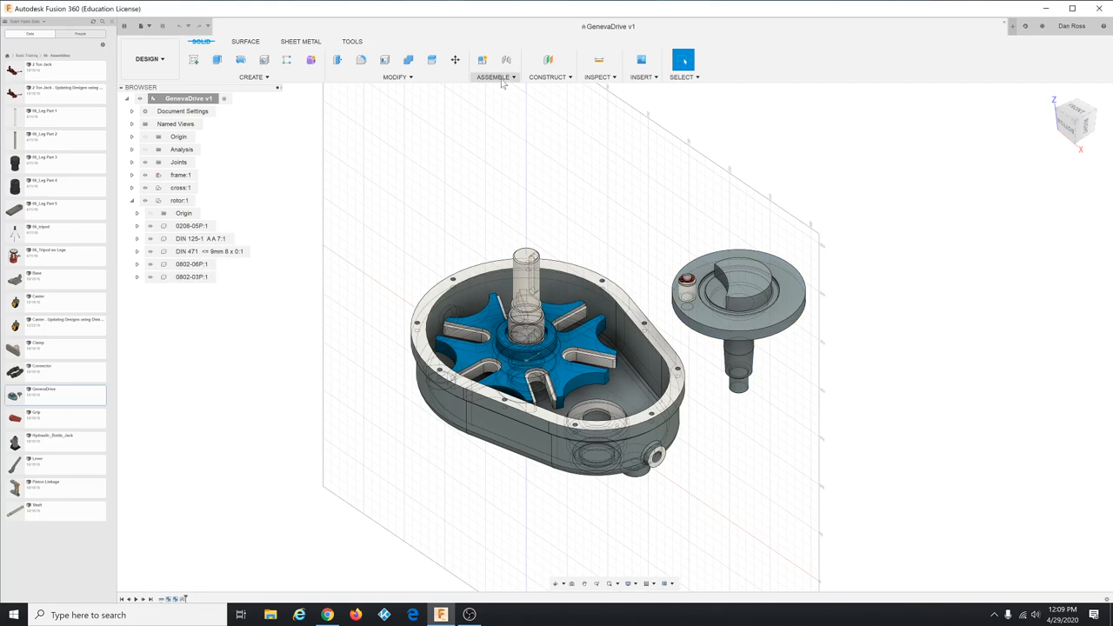
# Create a Rigid Group of rotor 1's five child components and reveal it under Joints.
pyautogui.click(494, 77)
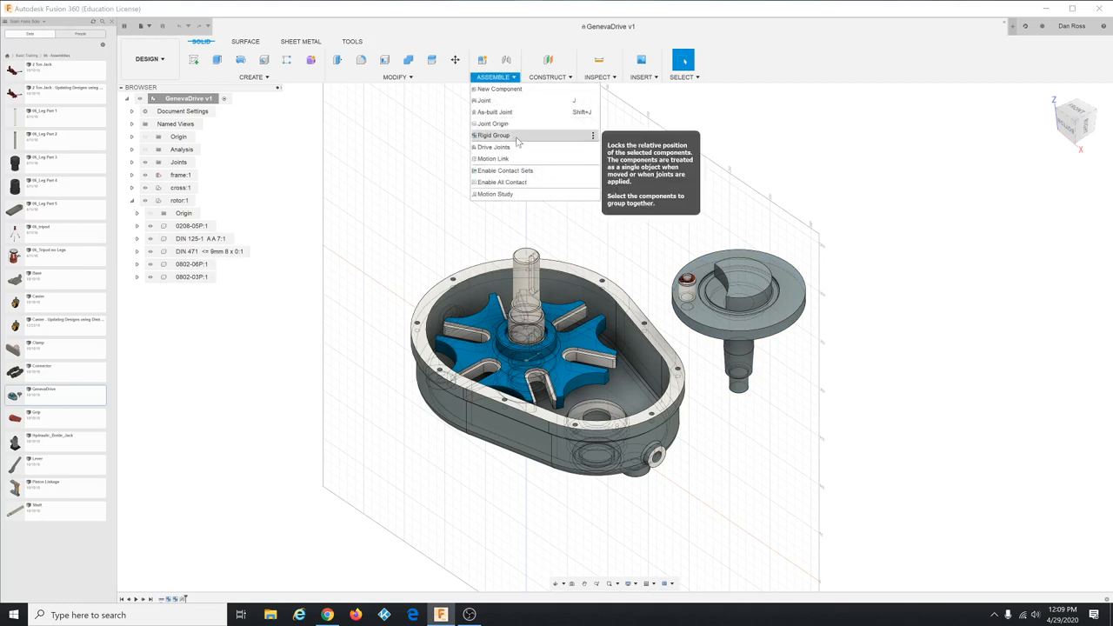
pyautogui.moveTo(535, 143)
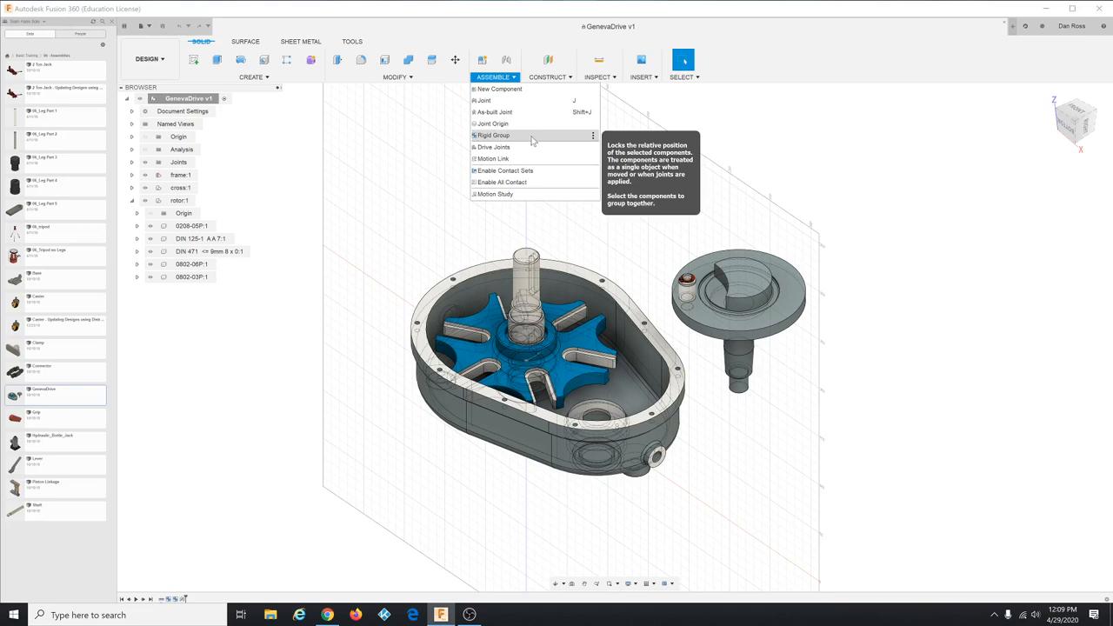
pyautogui.click(494, 136)
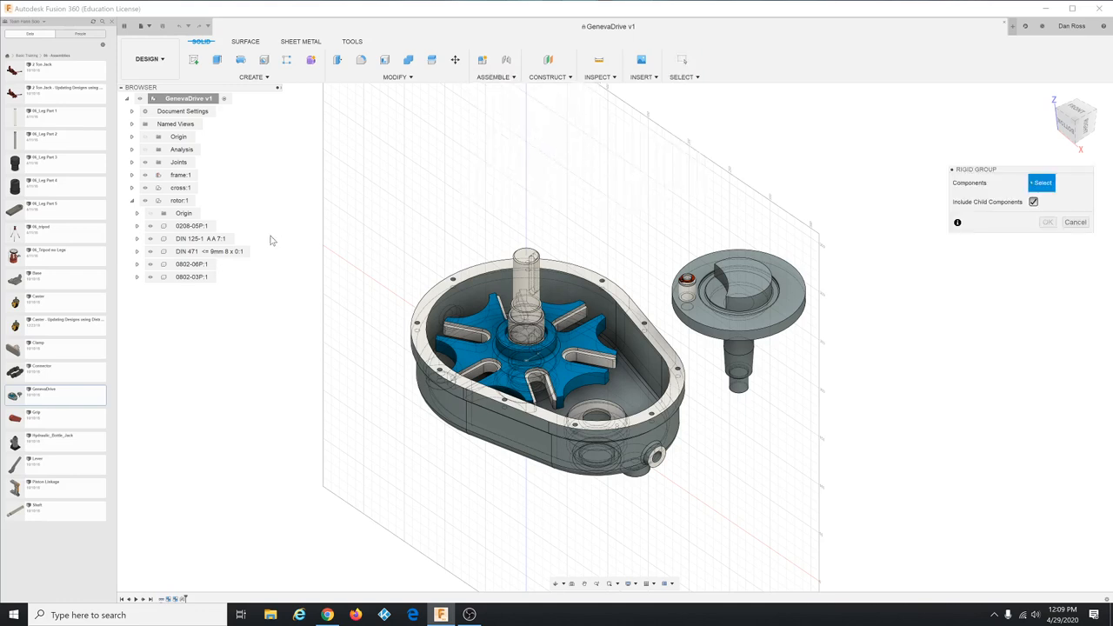
pyautogui.click(191, 227)
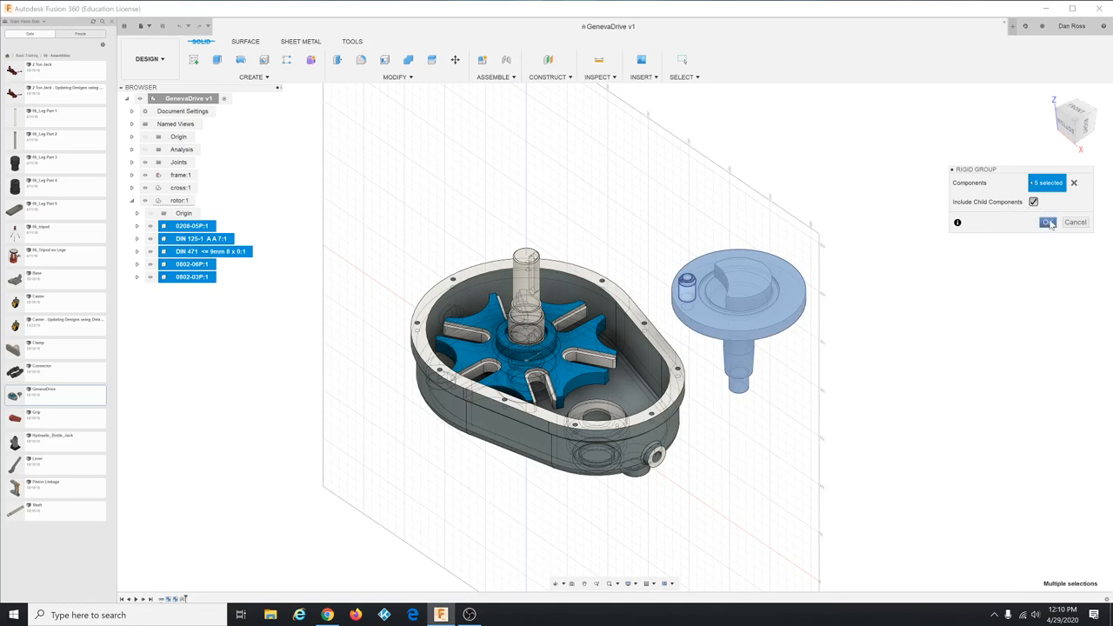
pyautogui.click(1047, 223)
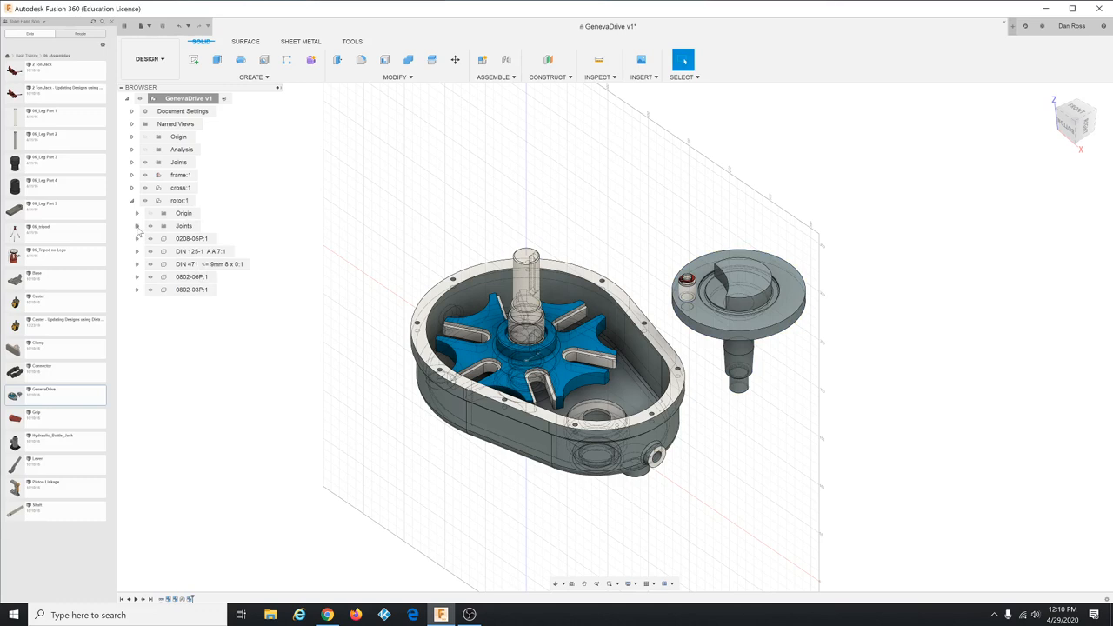
pyautogui.click(181, 238)
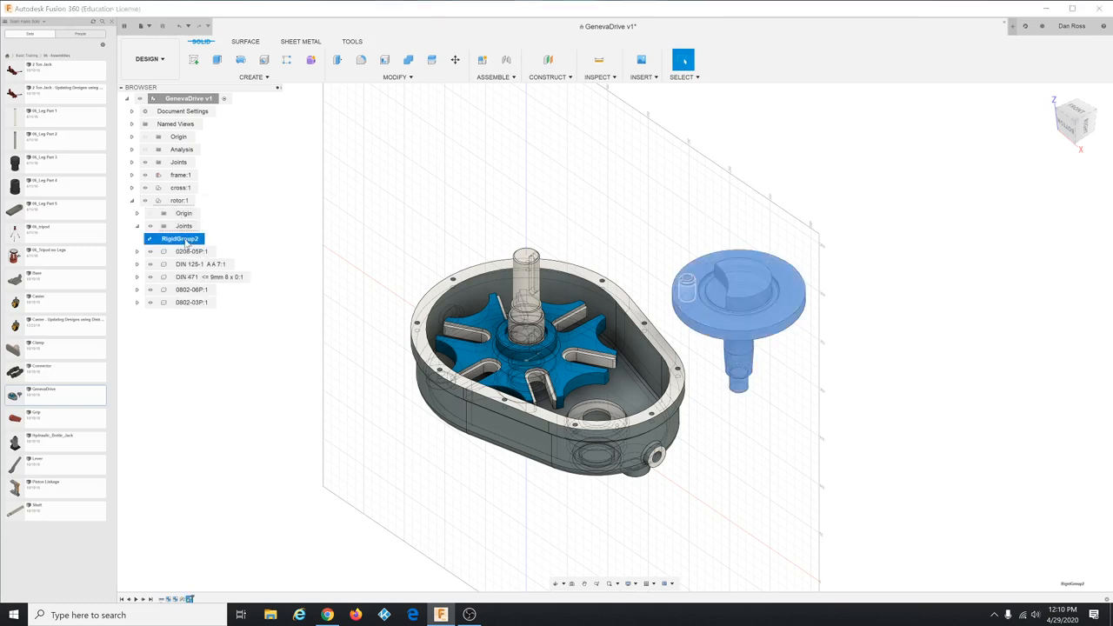
pyautogui.moveTo(165, 247)
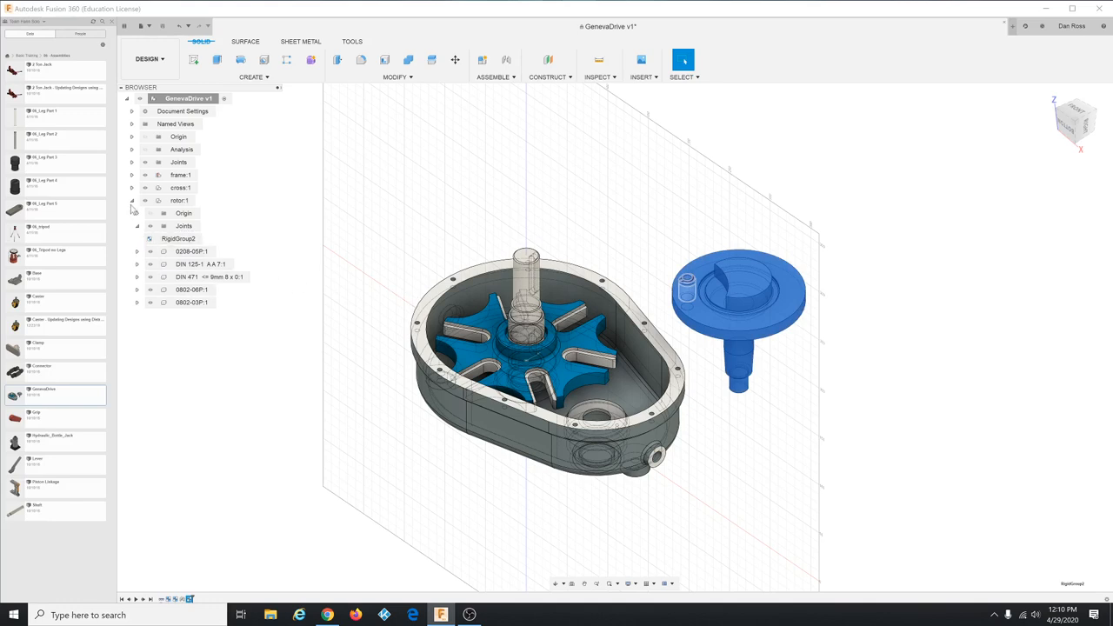
pyautogui.moveTo(132, 206)
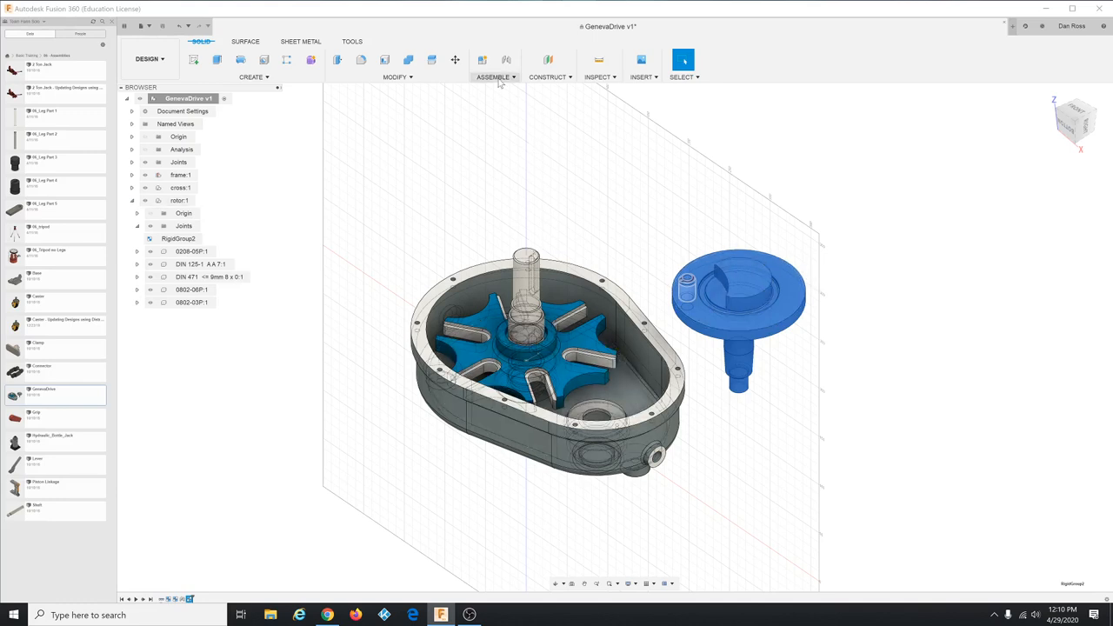
# Start a Joint with Component 1 on the rotor and Component 2 on the housing bore.
pyautogui.click(494, 77)
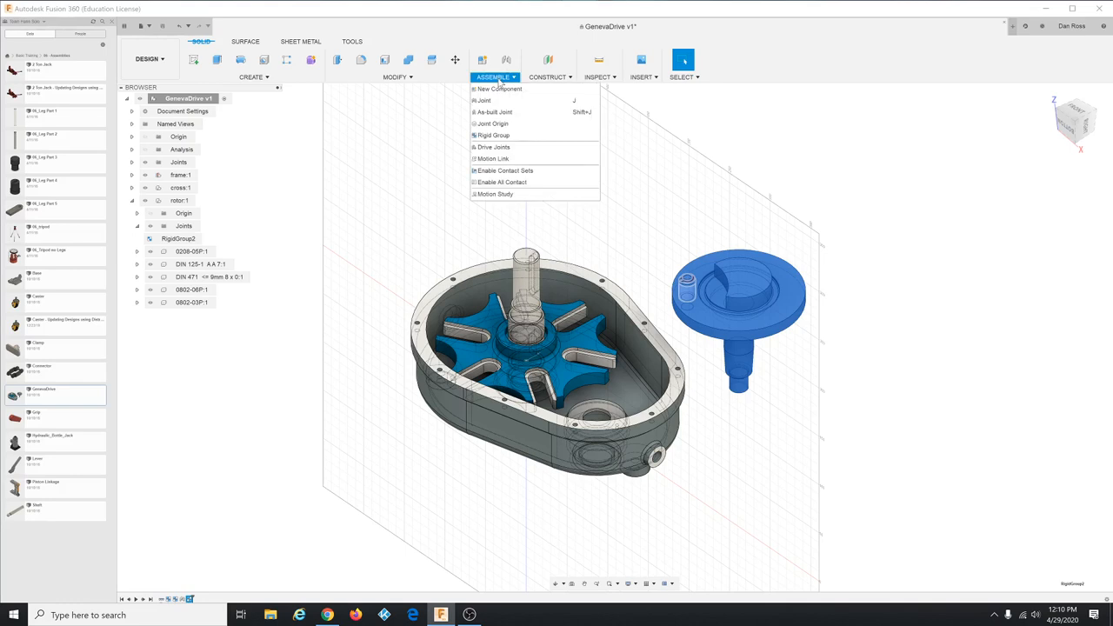
pyautogui.click(481, 100)
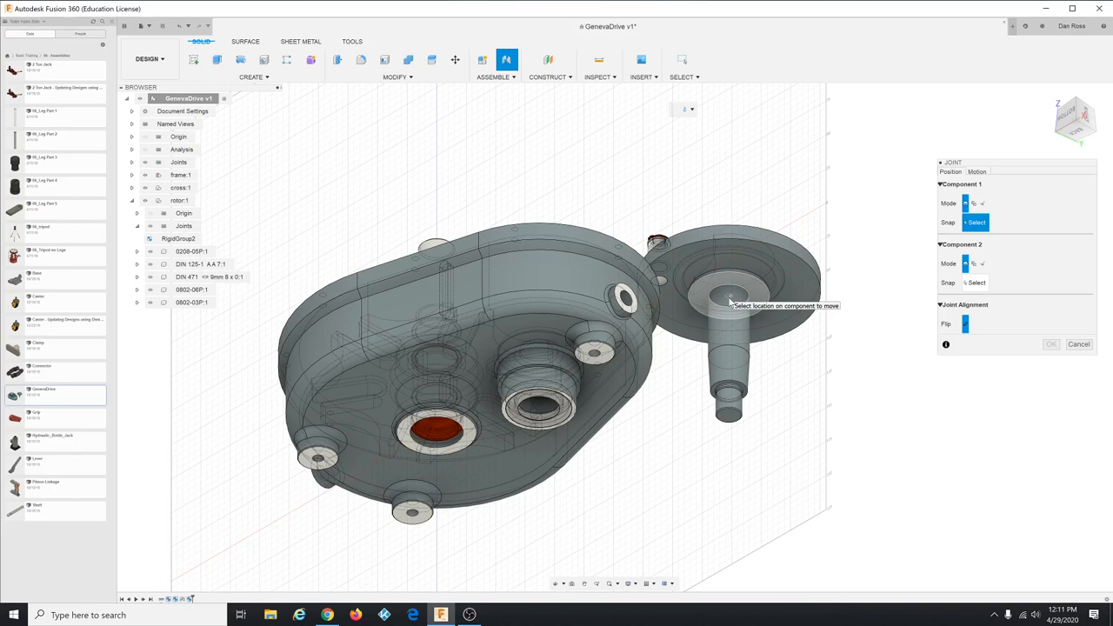
pyautogui.click(731, 296)
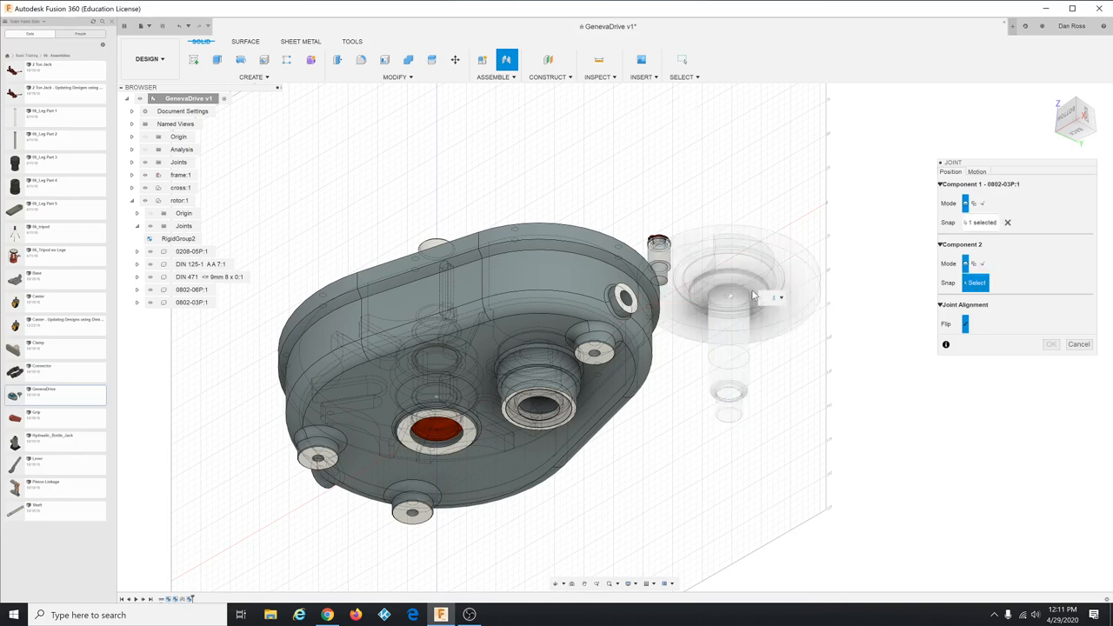
pyautogui.moveTo(860, 193)
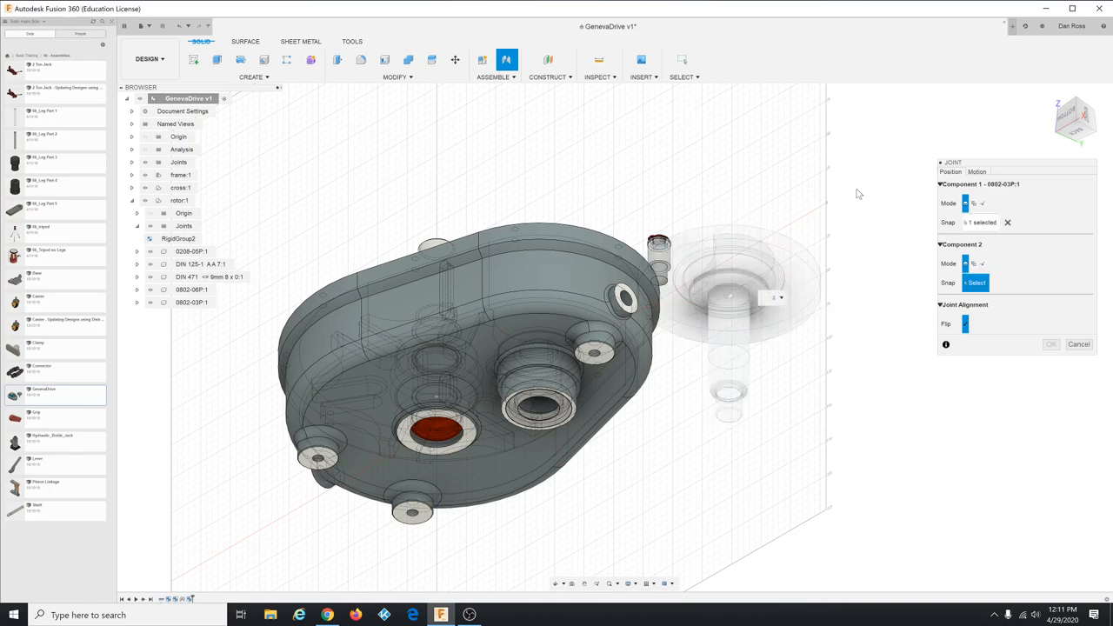
pyautogui.moveTo(1075, 114)
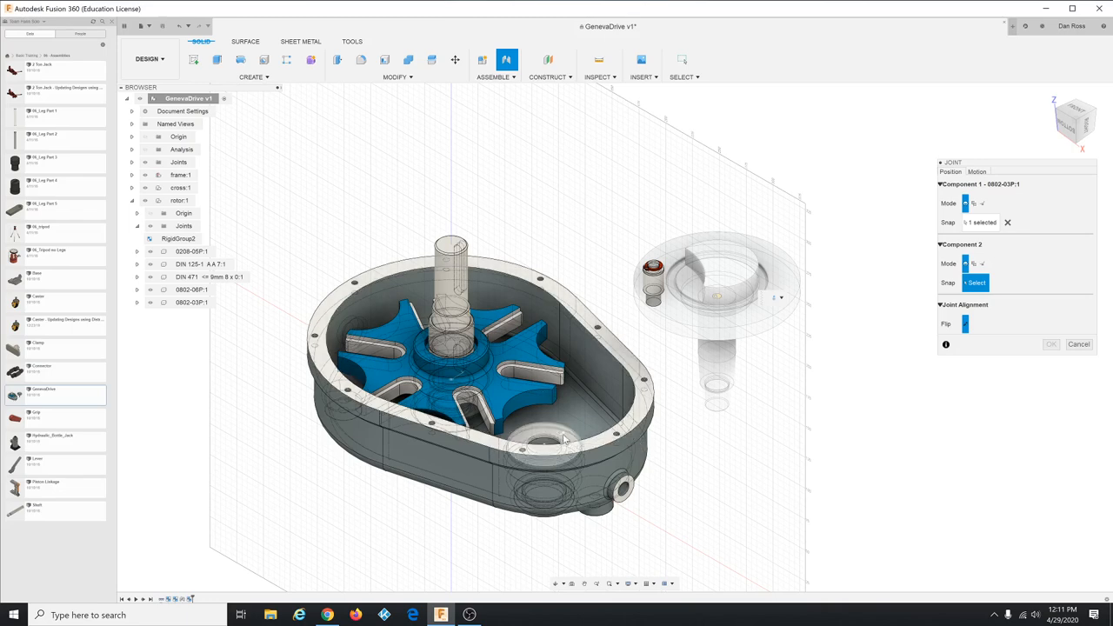
pyautogui.moveTo(565, 444)
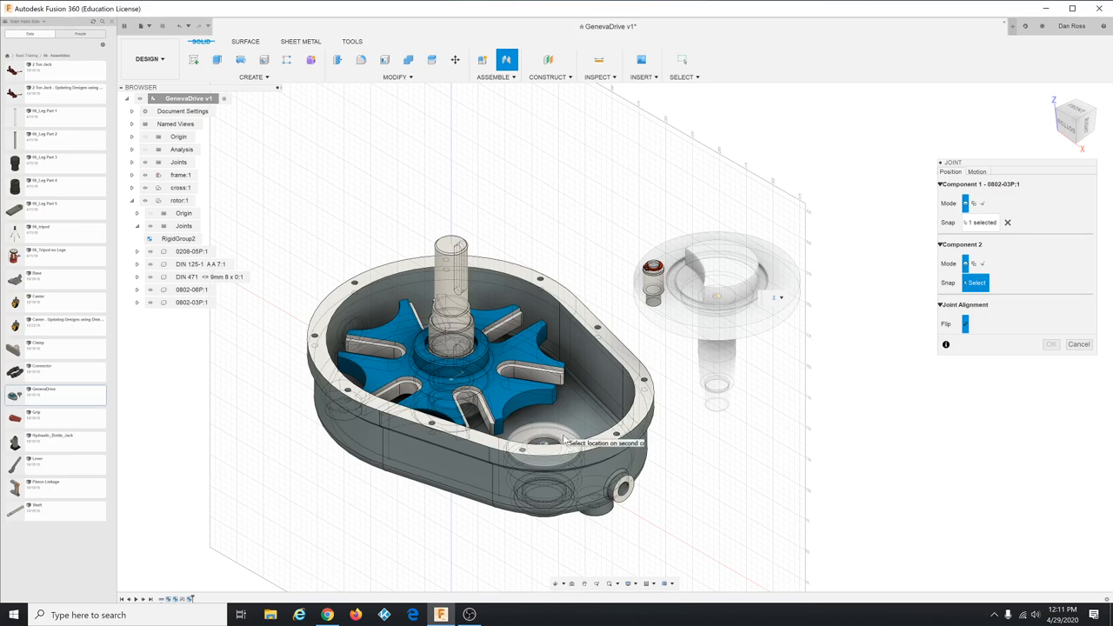
pyautogui.click(543, 435)
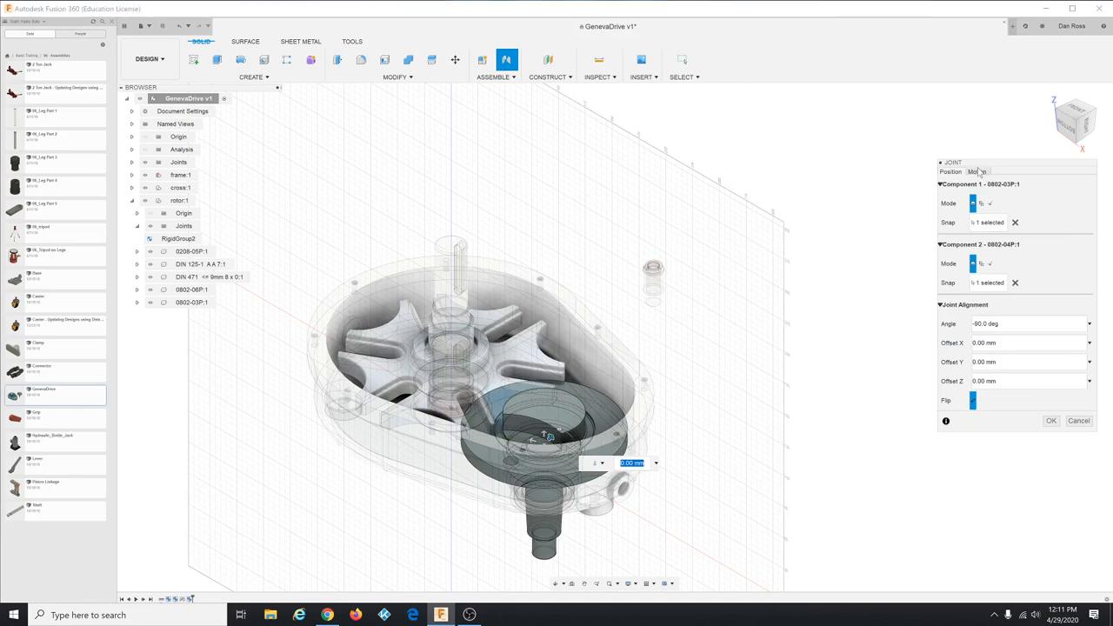
# Set the joint motion to Revolute rotating about the Z axis and confirm it.
pyautogui.click(977, 172)
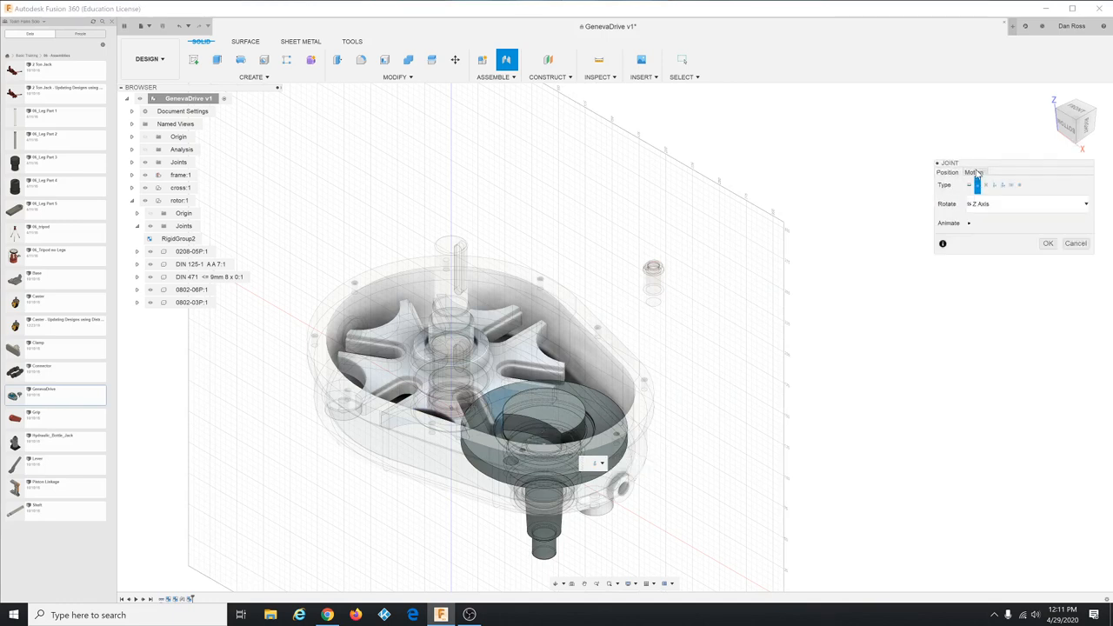
pyautogui.click(981, 185)
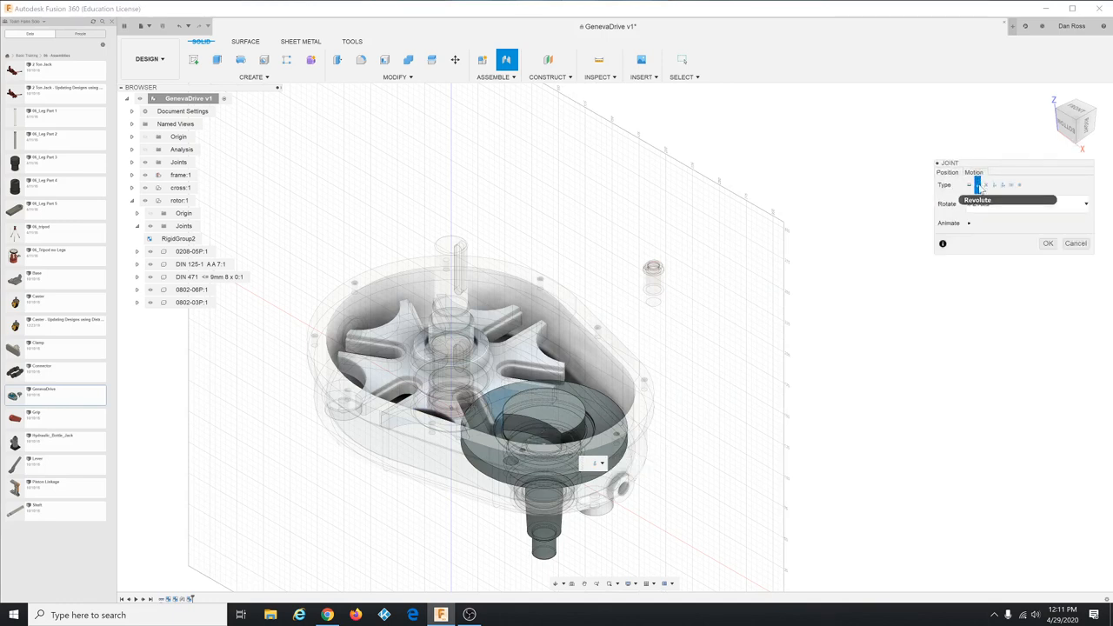
pyautogui.click(977, 185)
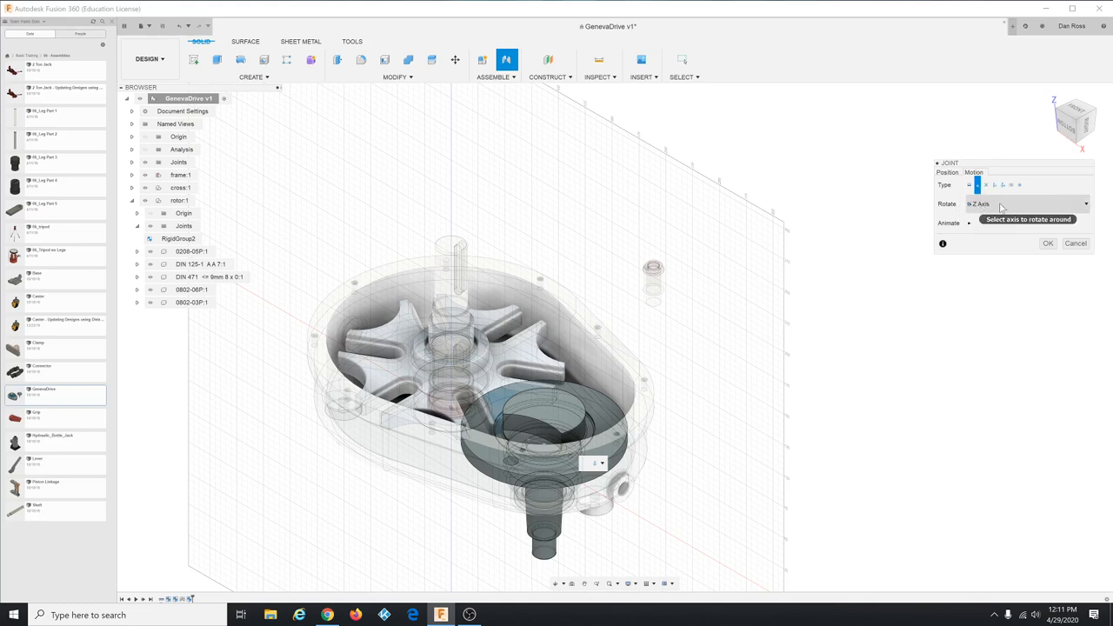
pyautogui.click(1026, 204)
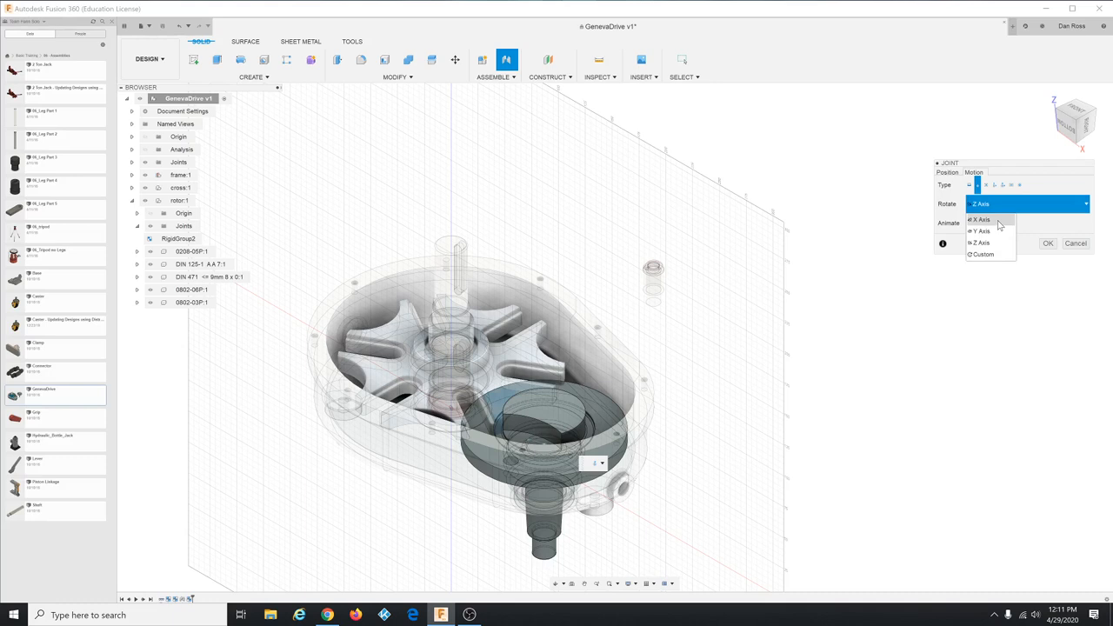
pyautogui.click(979, 219)
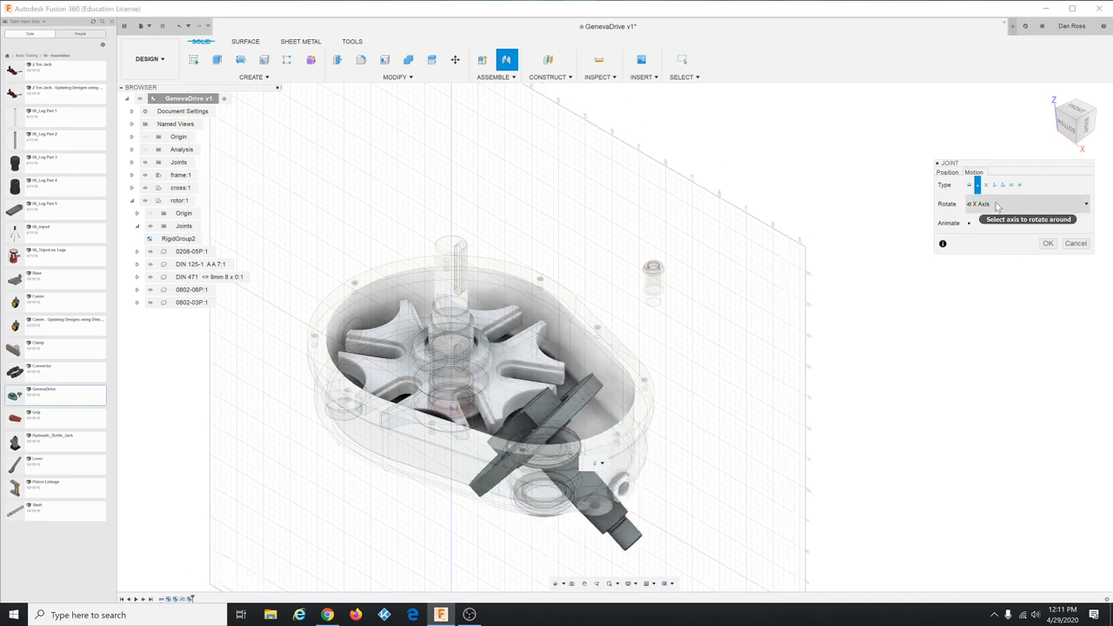
pyautogui.click(1085, 204)
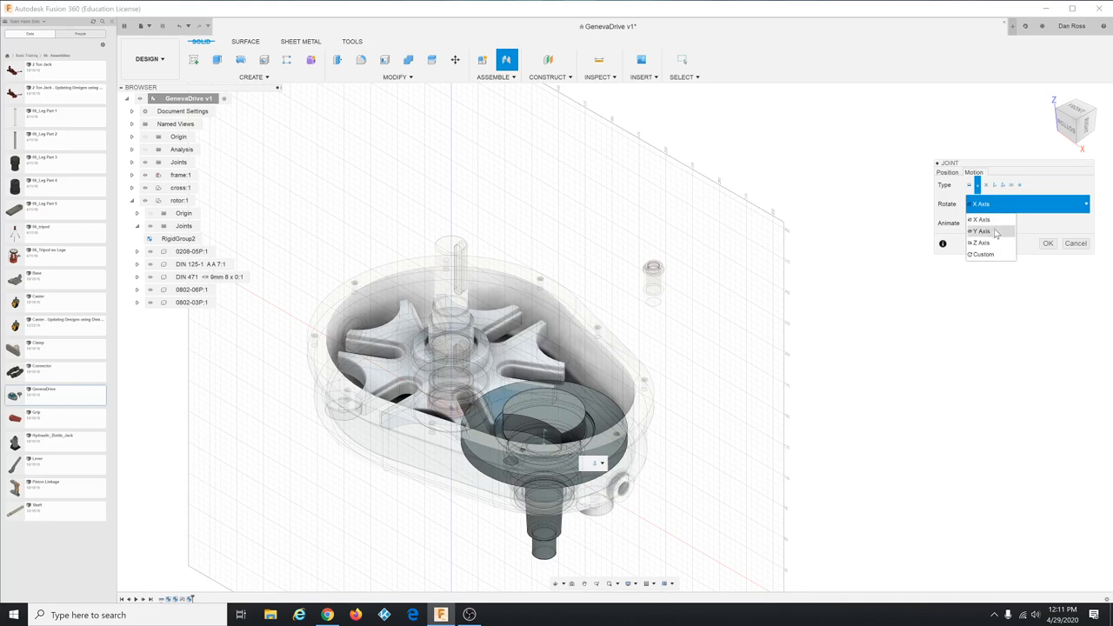
pyautogui.click(981, 242)
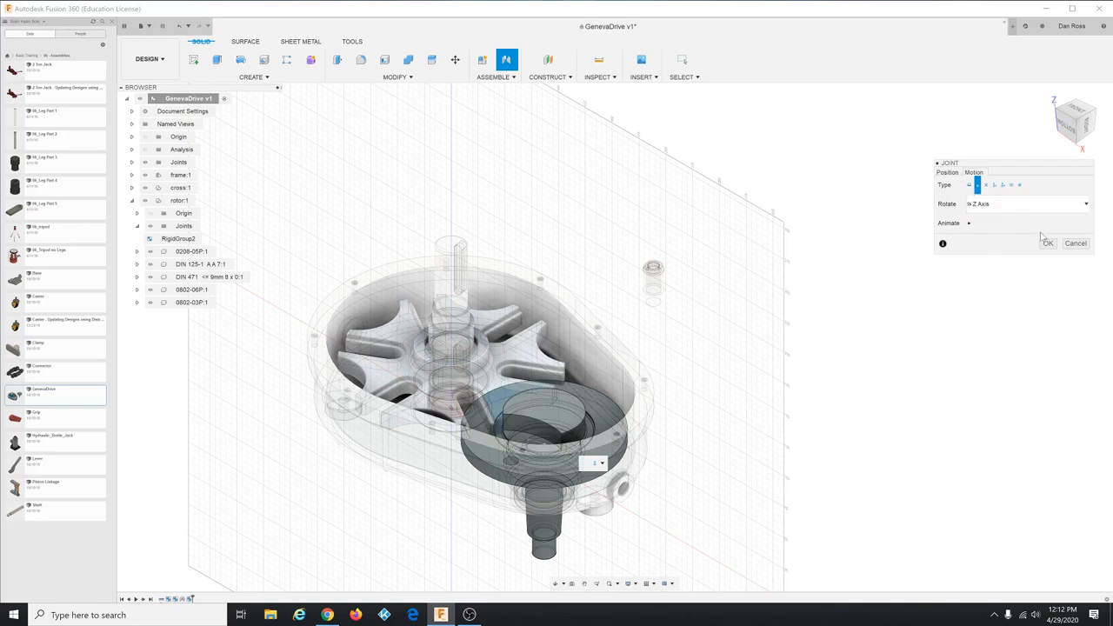
pyautogui.moveTo(1051, 243)
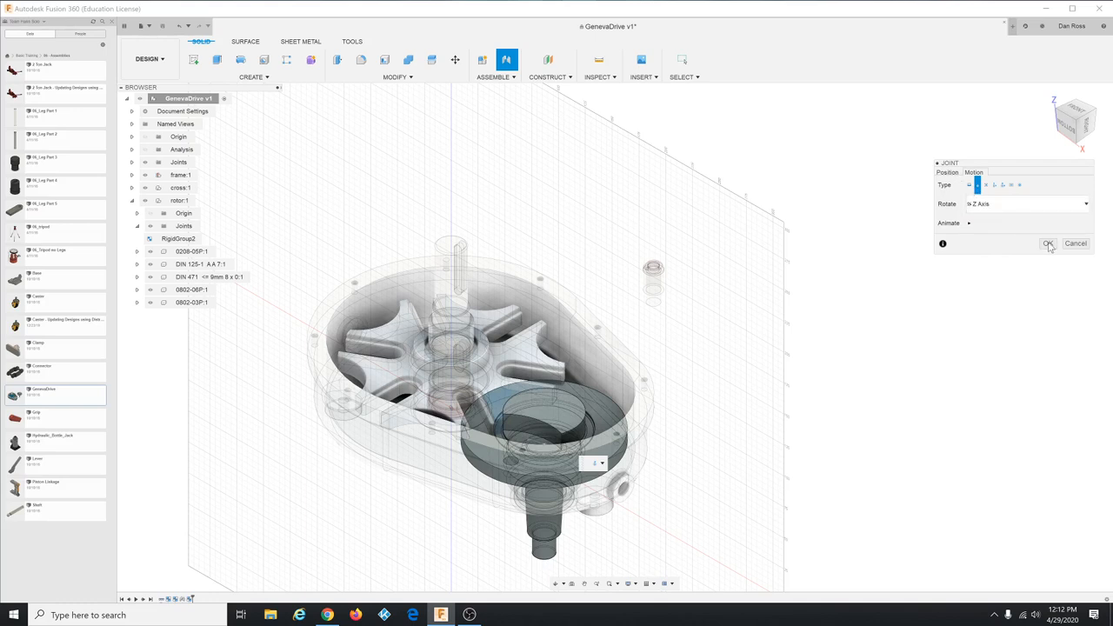
pyautogui.click(1047, 243)
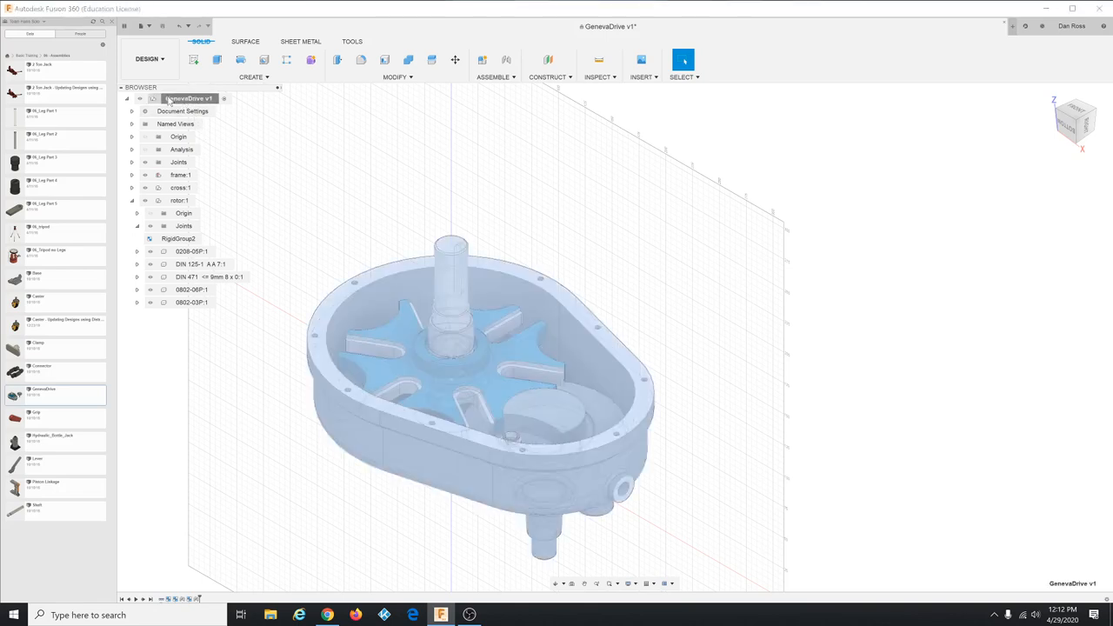
pyautogui.click(181, 174)
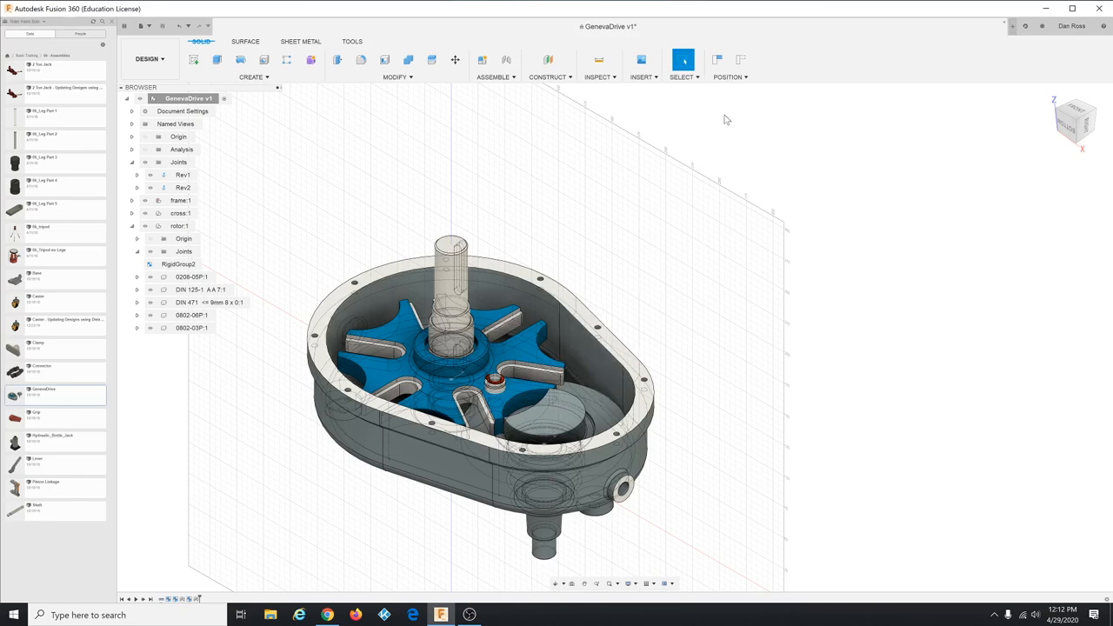
pyautogui.moveTo(717, 59)
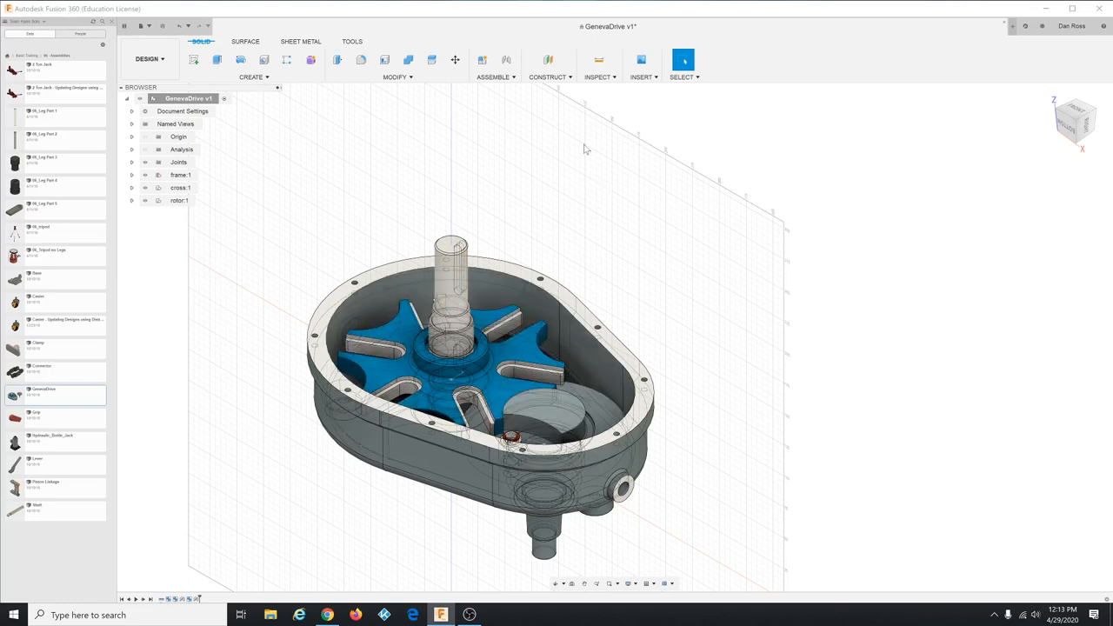
# Enable Contact Sets for the assembly and begin a New Contact Set from the browser.
pyautogui.click(494, 76)
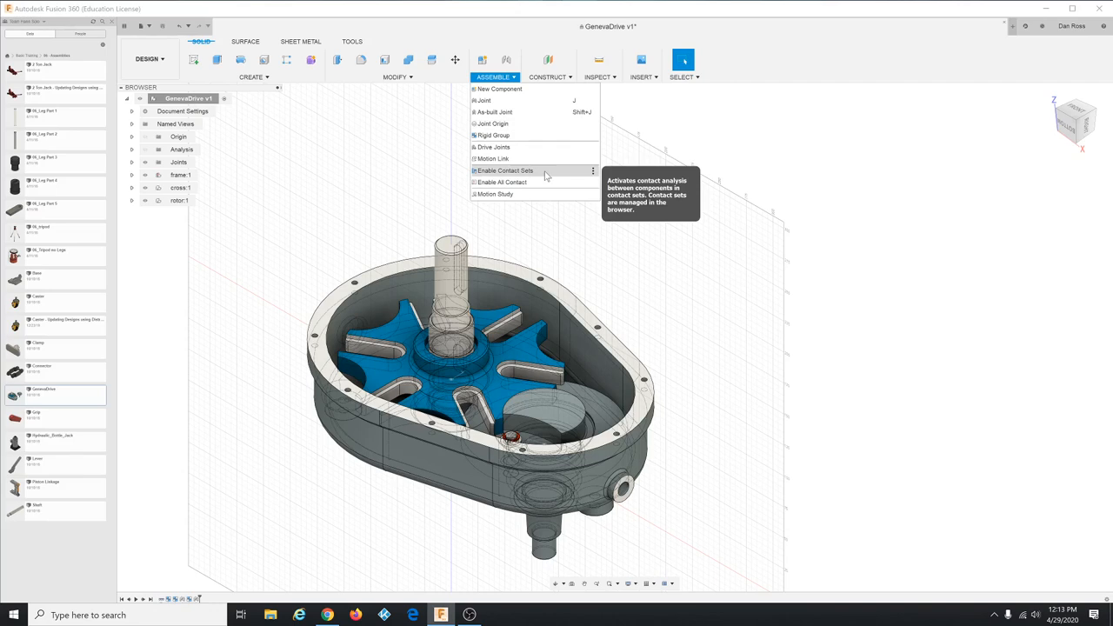
pyautogui.click(505, 170)
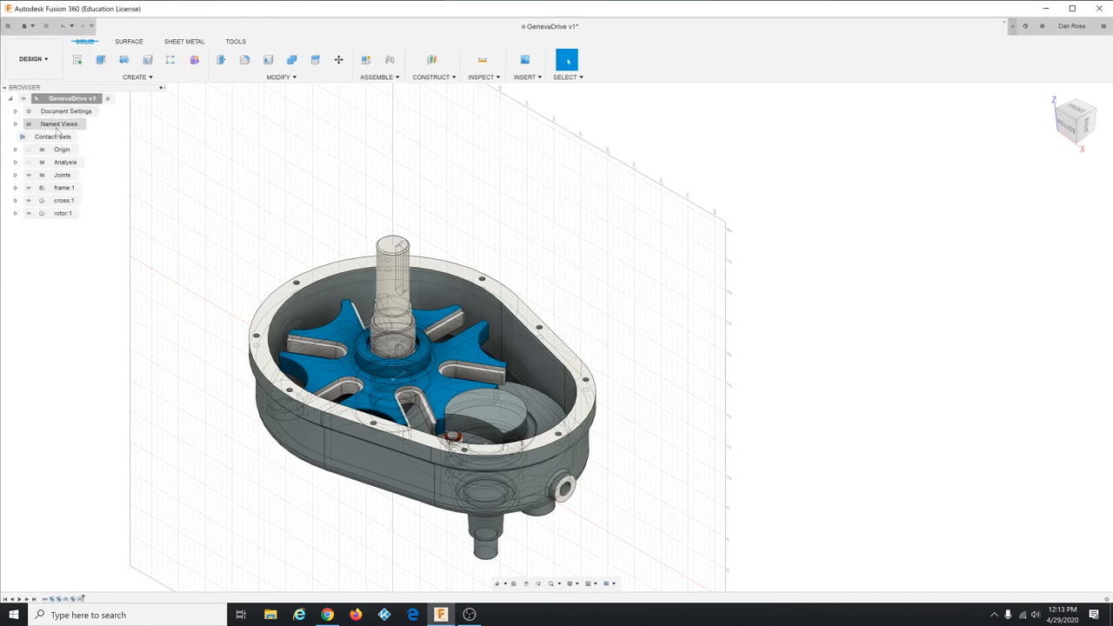
pyautogui.click(52, 136)
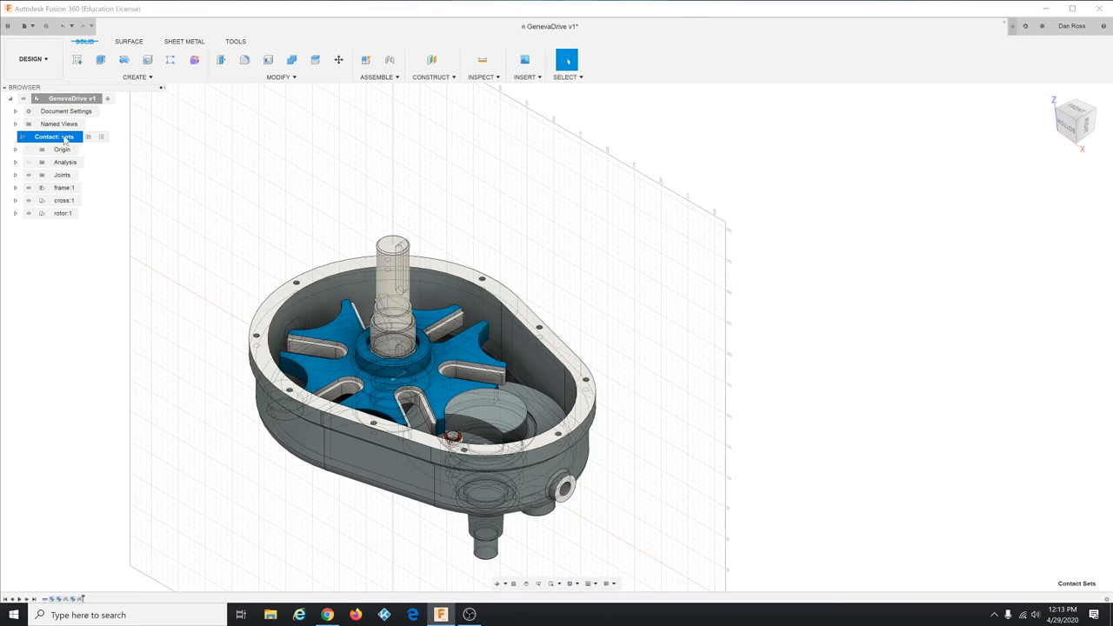
pyautogui.rightClick(48, 135)
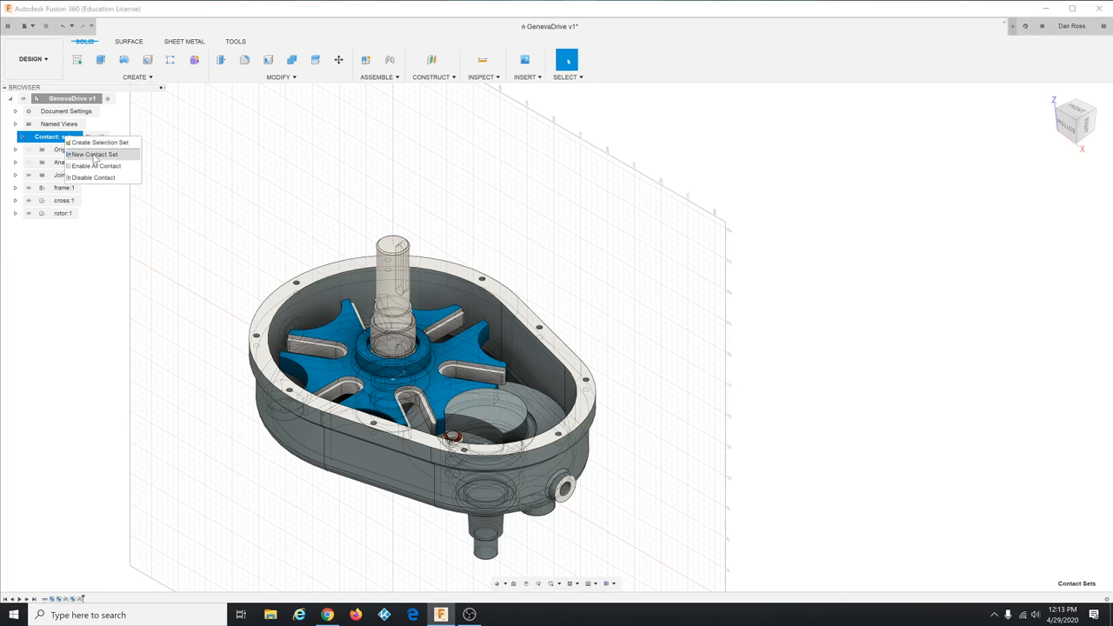
pyautogui.click(94, 153)
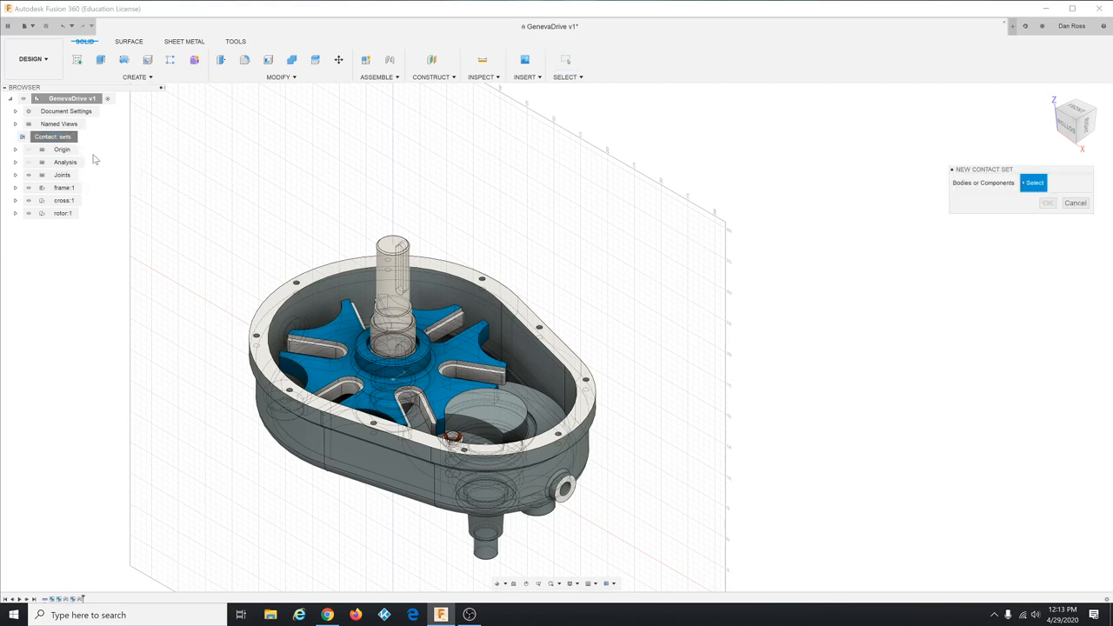
pyautogui.moveTo(784, 163)
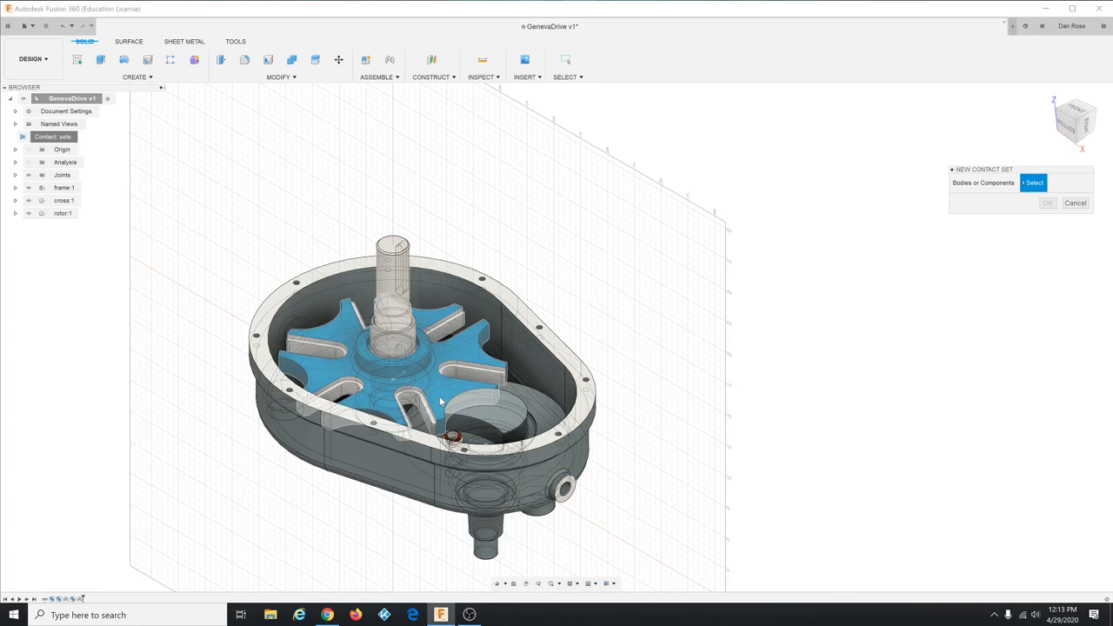
# Define the contact set between the star wheel and the frame body and confirm it.
pyautogui.click(400, 348)
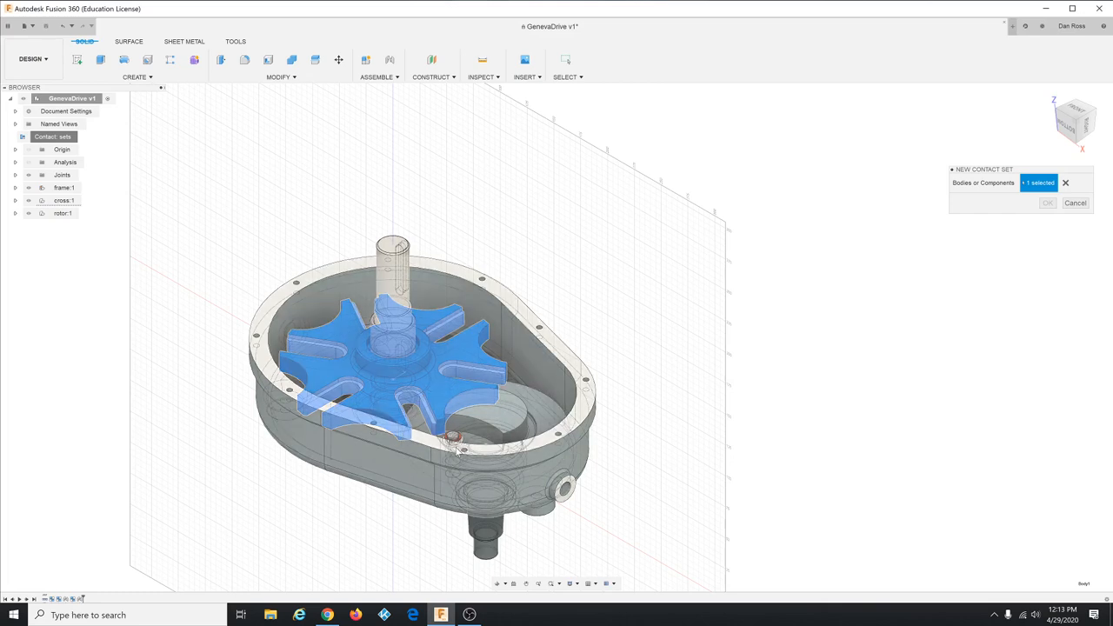
pyautogui.moveTo(456, 453)
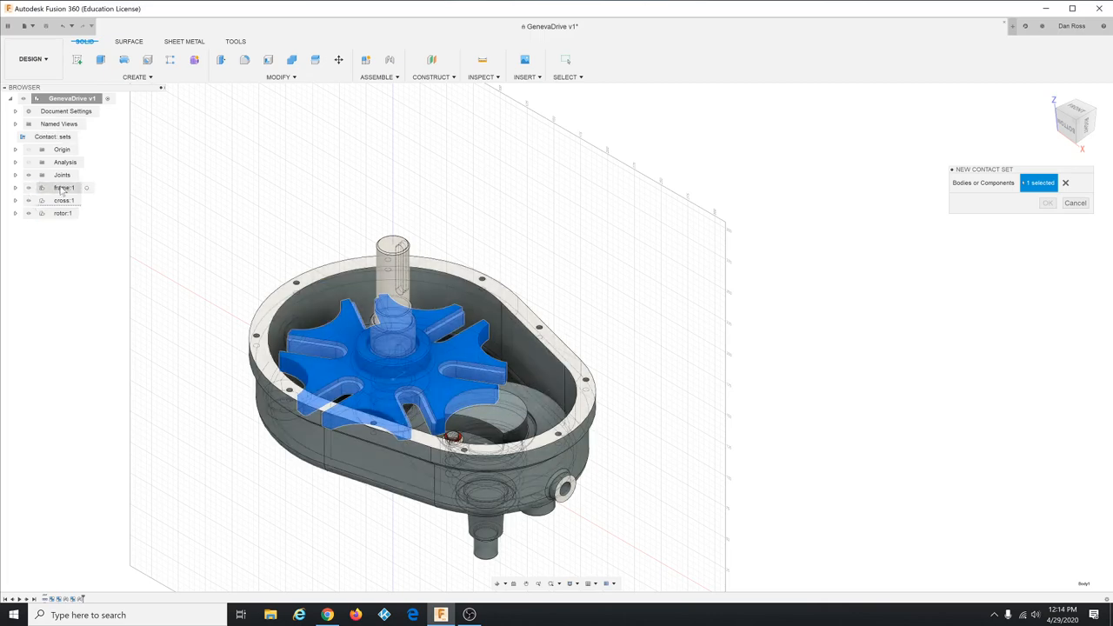
pyautogui.click(62, 188)
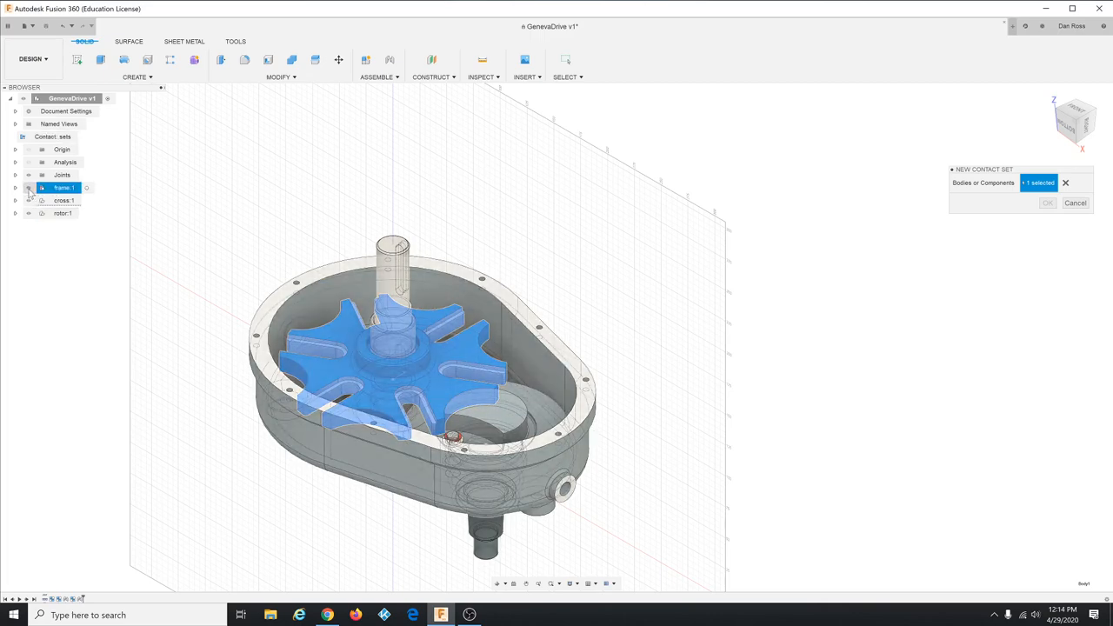
pyautogui.click(28, 187)
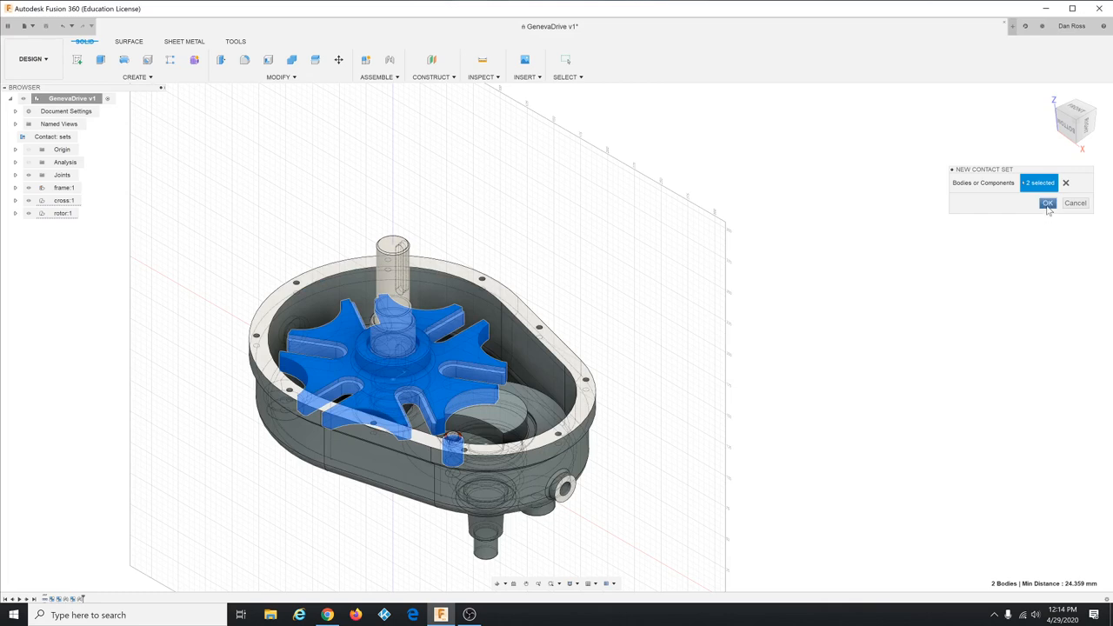
pyautogui.click(1047, 201)
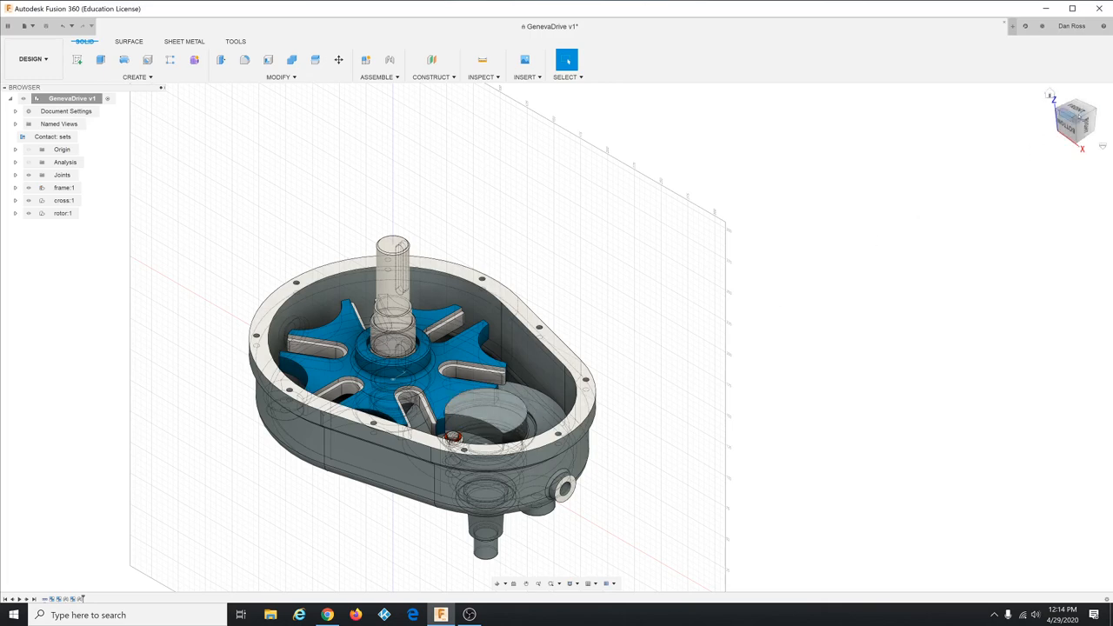
pyautogui.click(1075, 118)
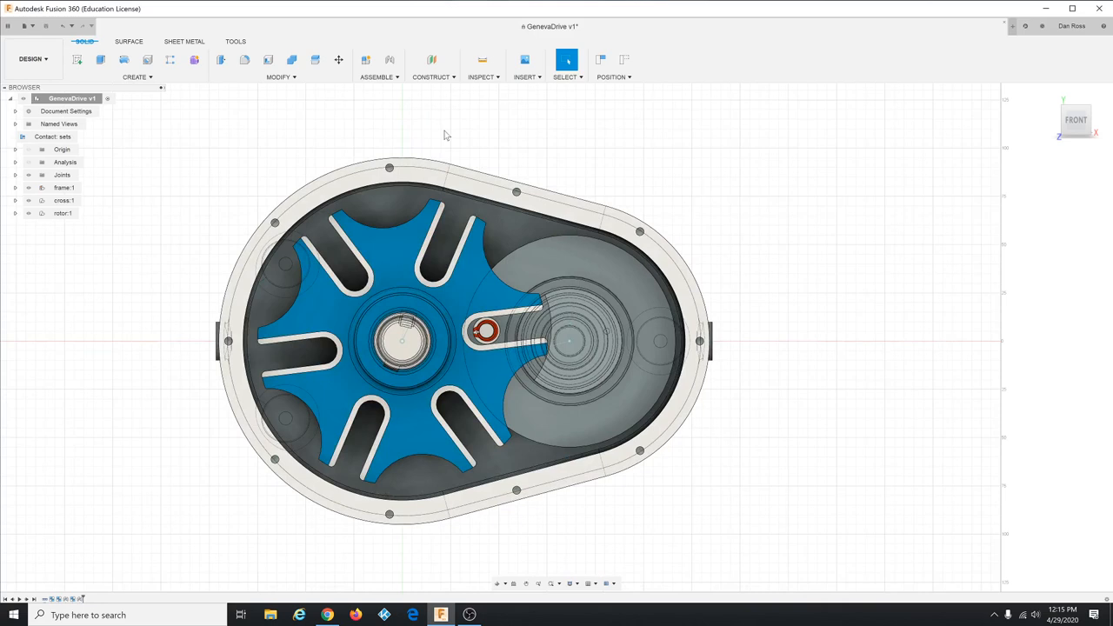
pyautogui.moveTo(475, 153)
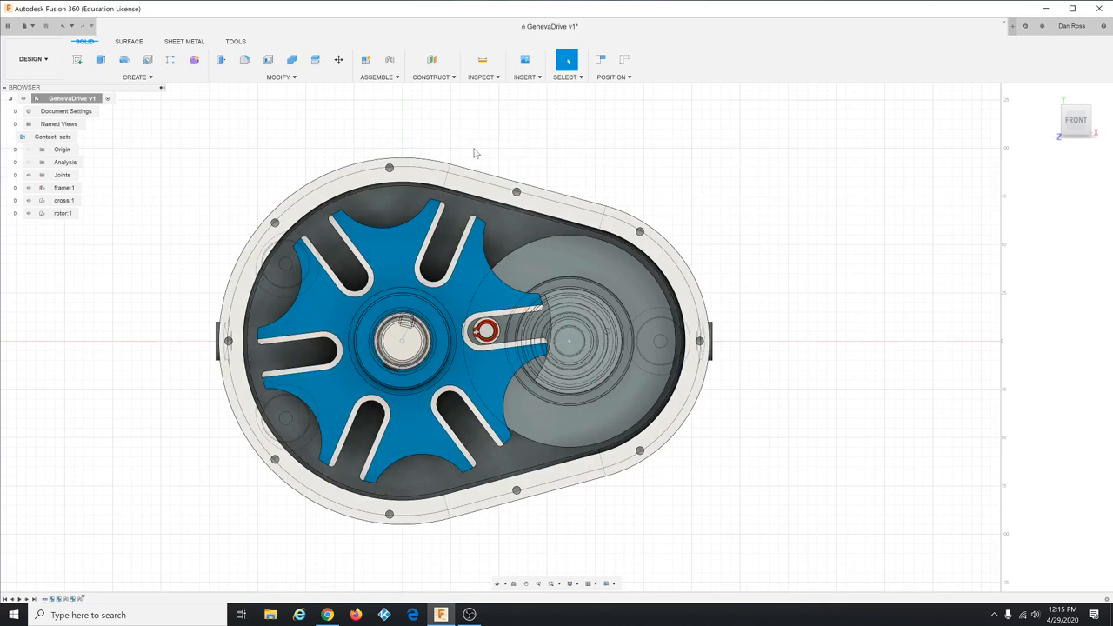